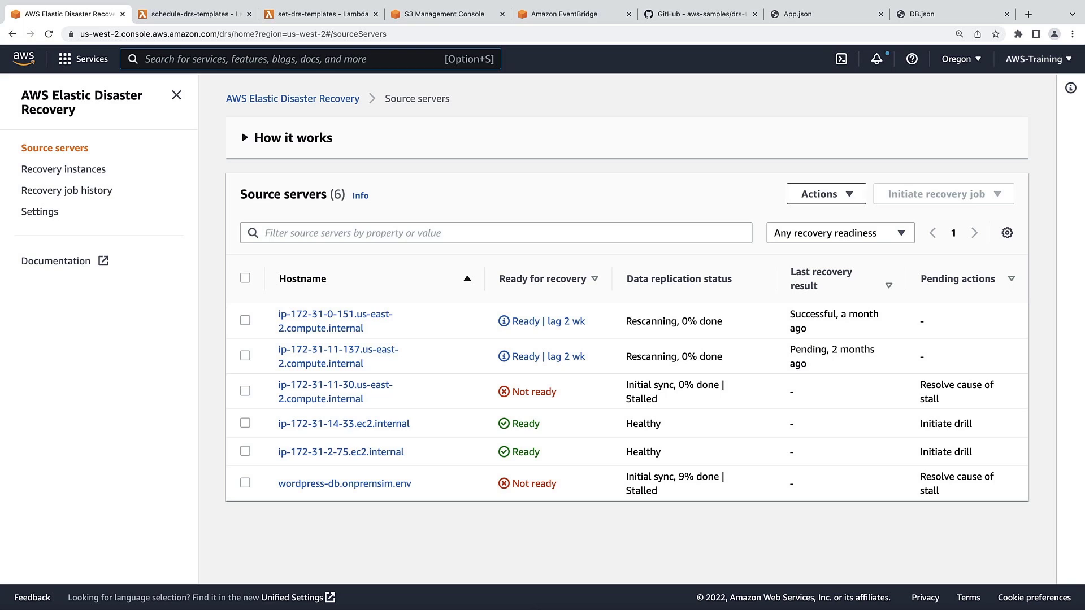
{"action": "mouse_move", "coordinate": [361, 371]}
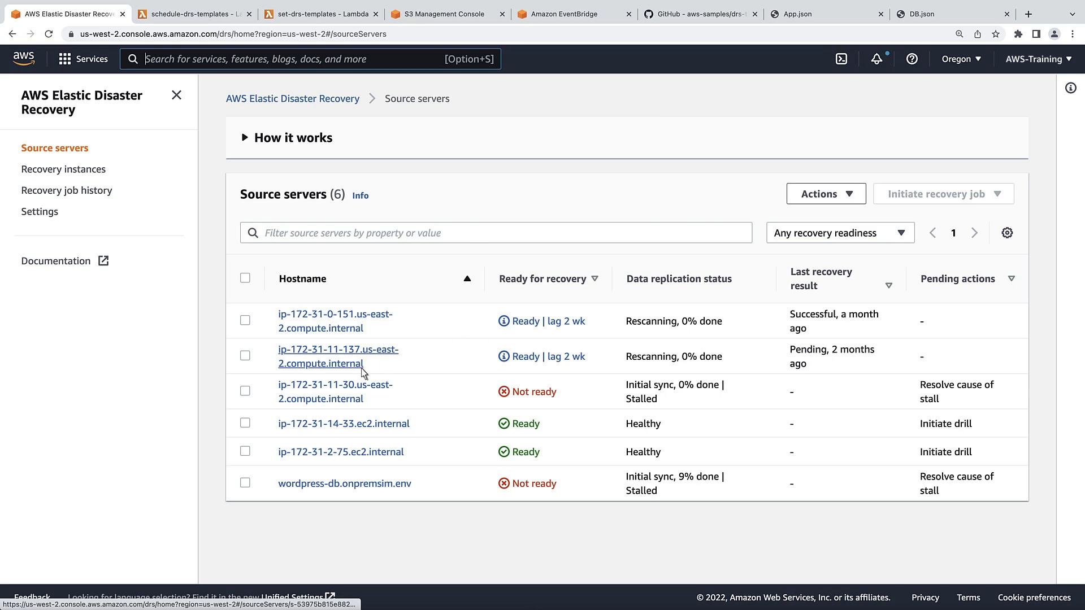
Review the launch settings of server ip-172-31-14-33.ec2.internal, then return to the source servers list.
{"action": "left_click", "coordinate": [344, 424]}
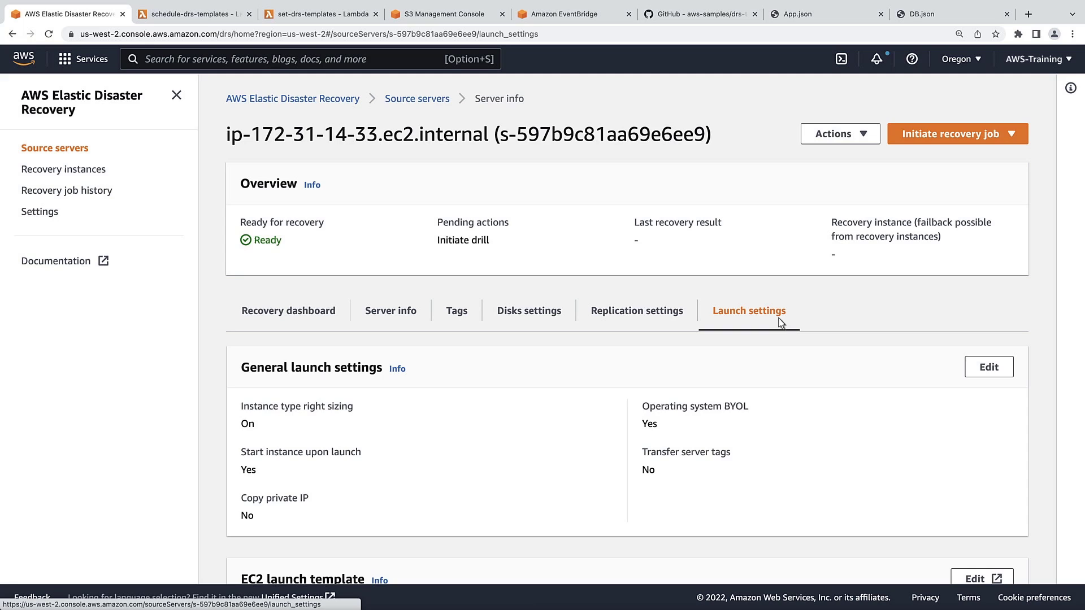
{"action": "scroll", "scroll_direction": "down", "scroll_amount": 3}
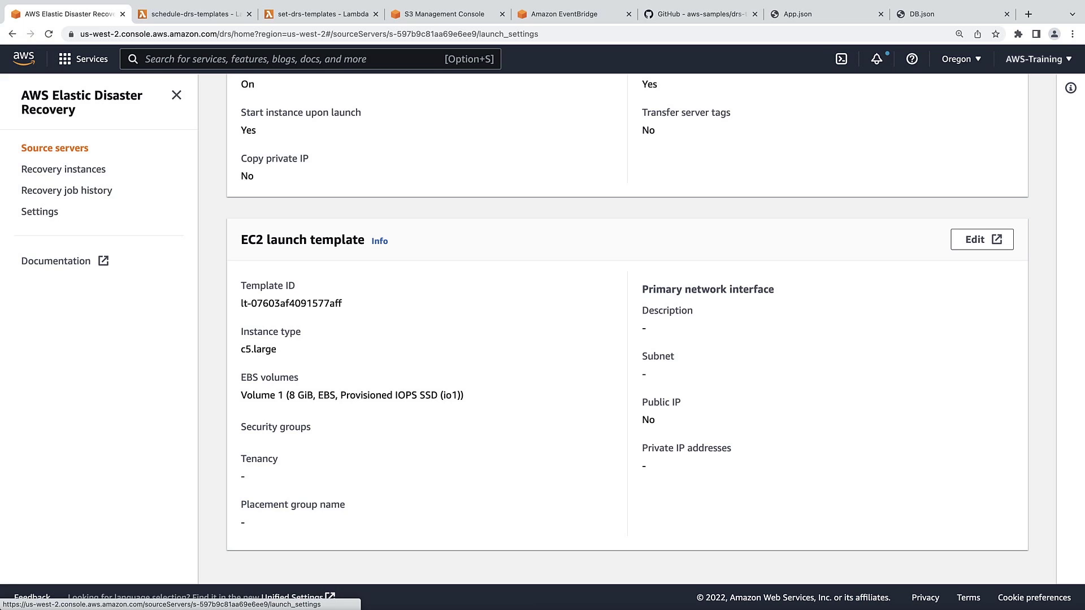
{"action": "mouse_move", "coordinate": [950, 539]}
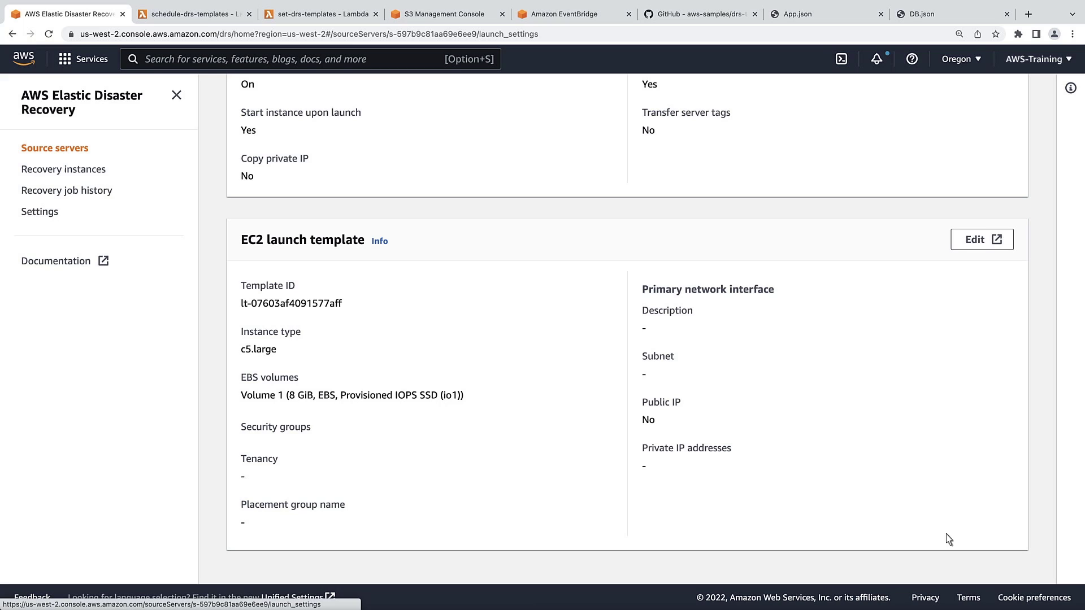
{"action": "mouse_move", "coordinate": [82, 157]}
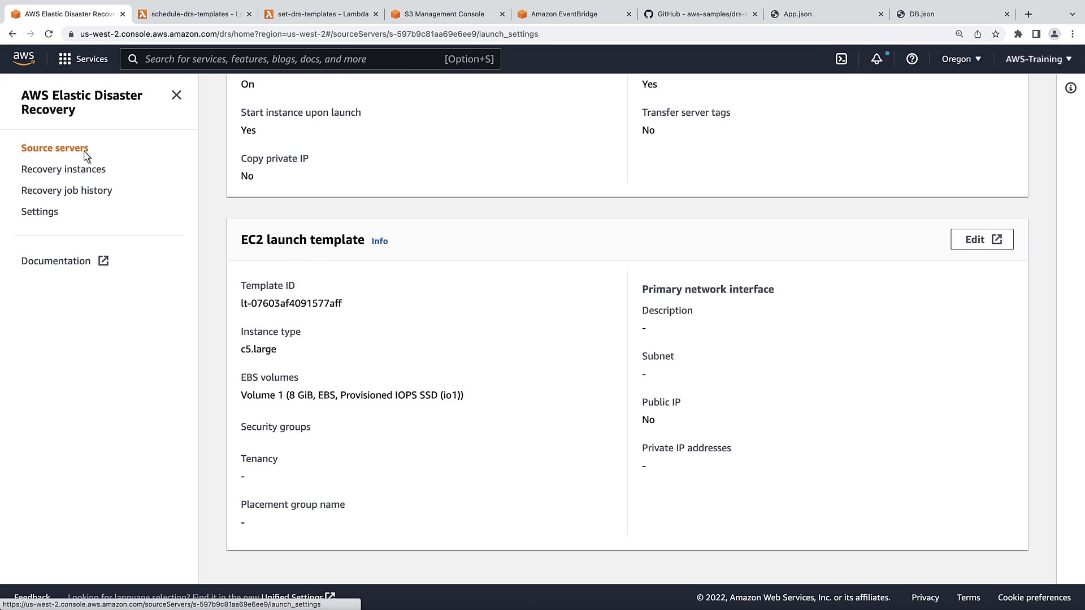
{"action": "left_click", "coordinate": [54, 148]}
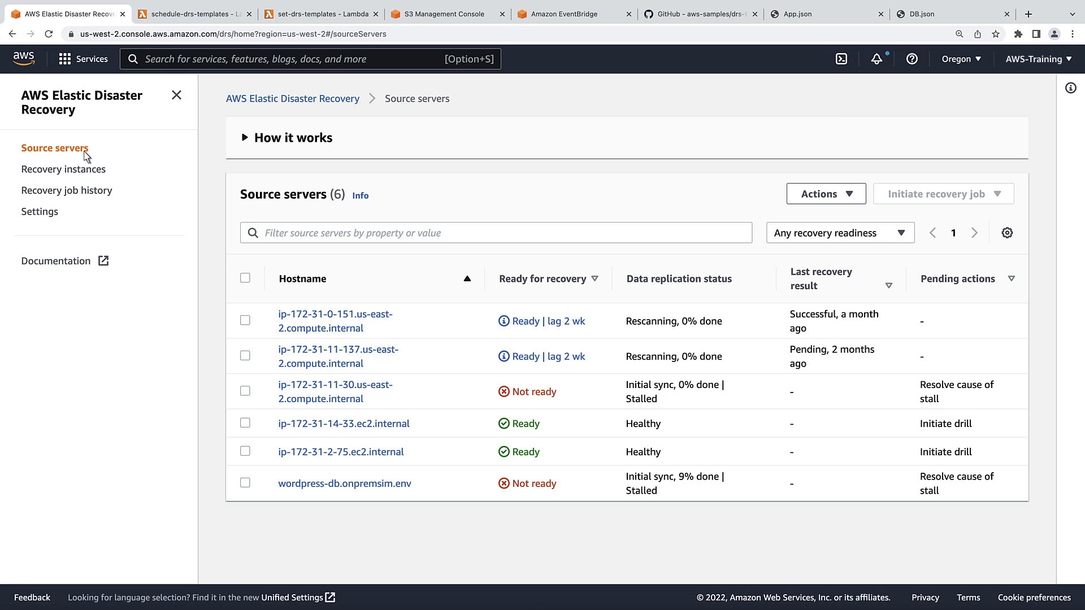
Show the tags of ip-172-31-14-33.ec2.internal, including DB = Database.
{"action": "left_click", "coordinate": [344, 423]}
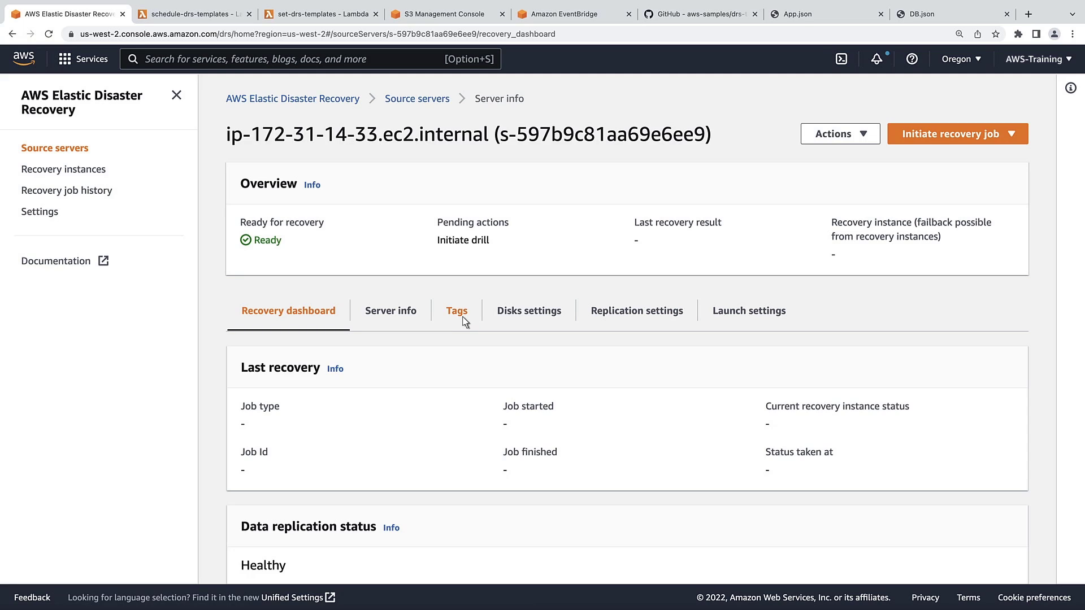
{"action": "left_click", "coordinate": [457, 309]}
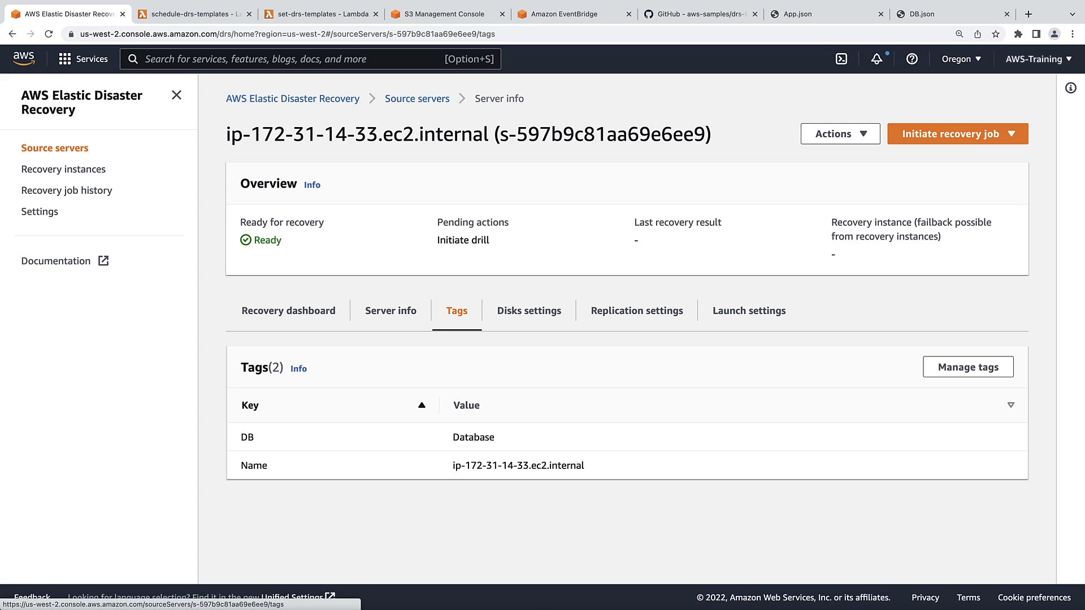
{"action": "mouse_move", "coordinate": [482, 305]}
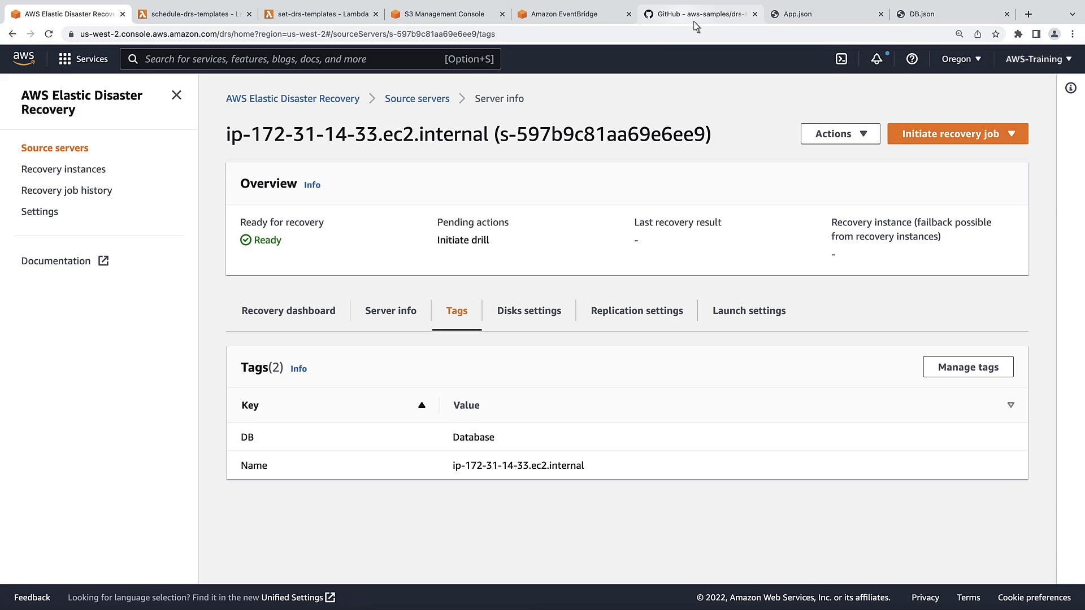
View the architecture diagram in the drs-template-manager README on GitHub.
{"action": "left_click", "coordinate": [694, 14]}
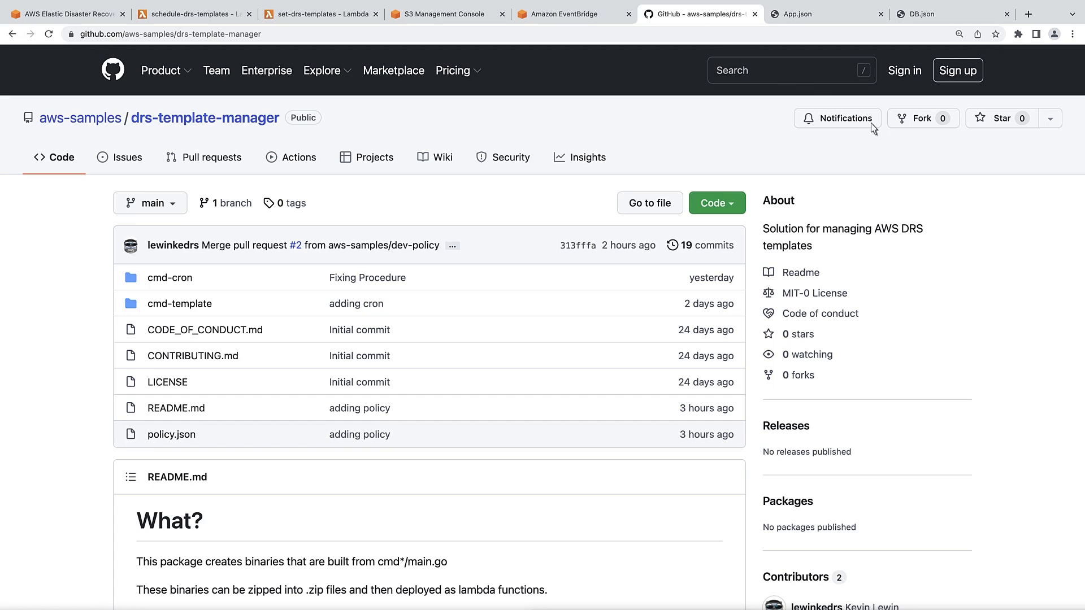
{"action": "scroll", "scroll_direction": "down", "scroll_amount": 3}
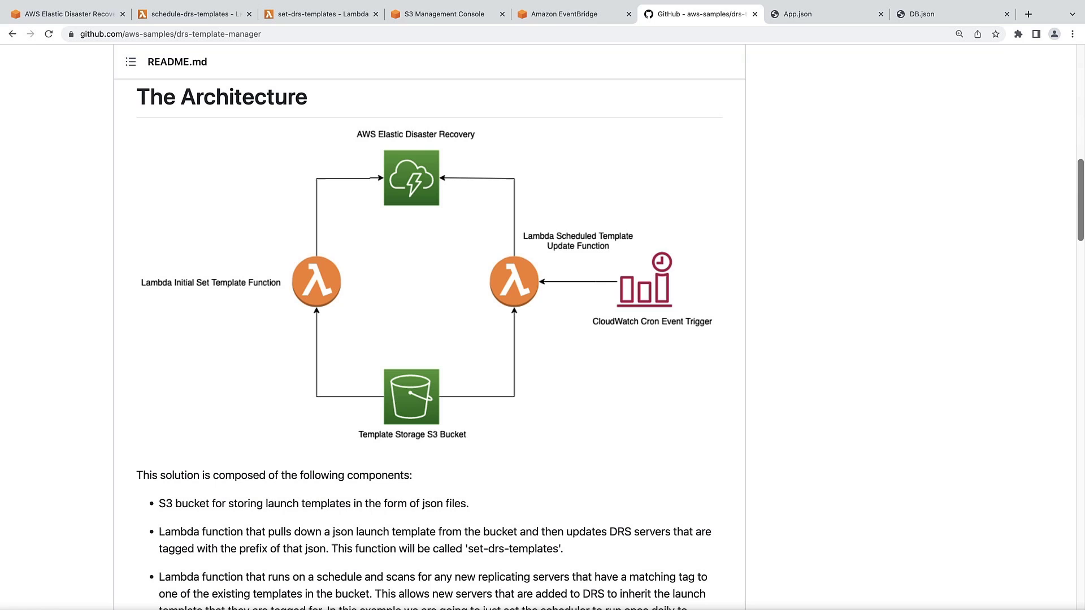
{"action": "mouse_move", "coordinate": [251, 58]}
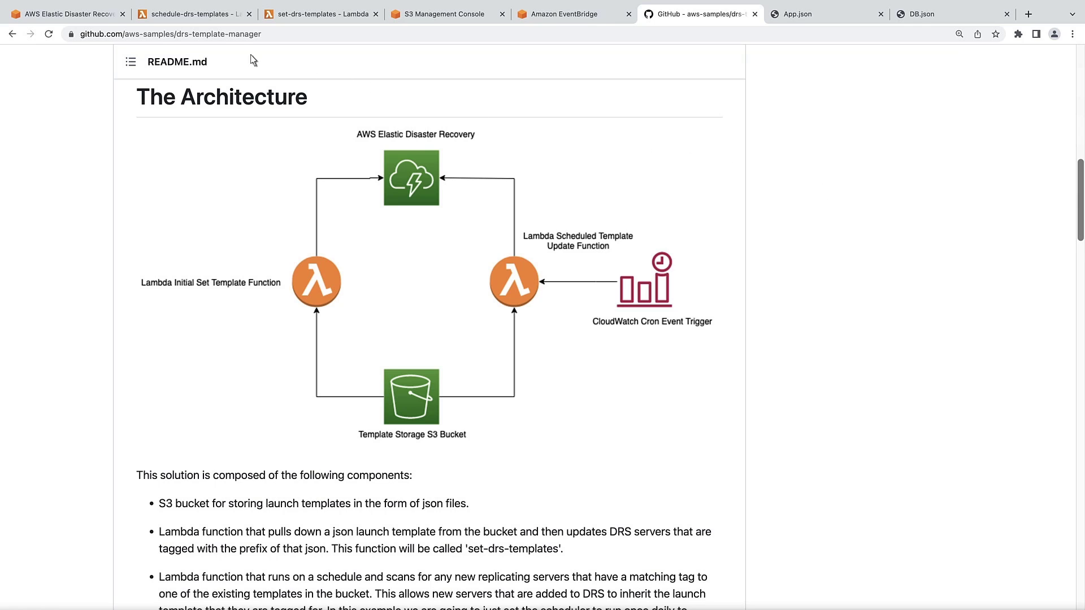
Show the tags of ip-172-31-2-75.ec2.internal, including App = AppServer.
{"action": "left_click", "coordinate": [68, 13]}
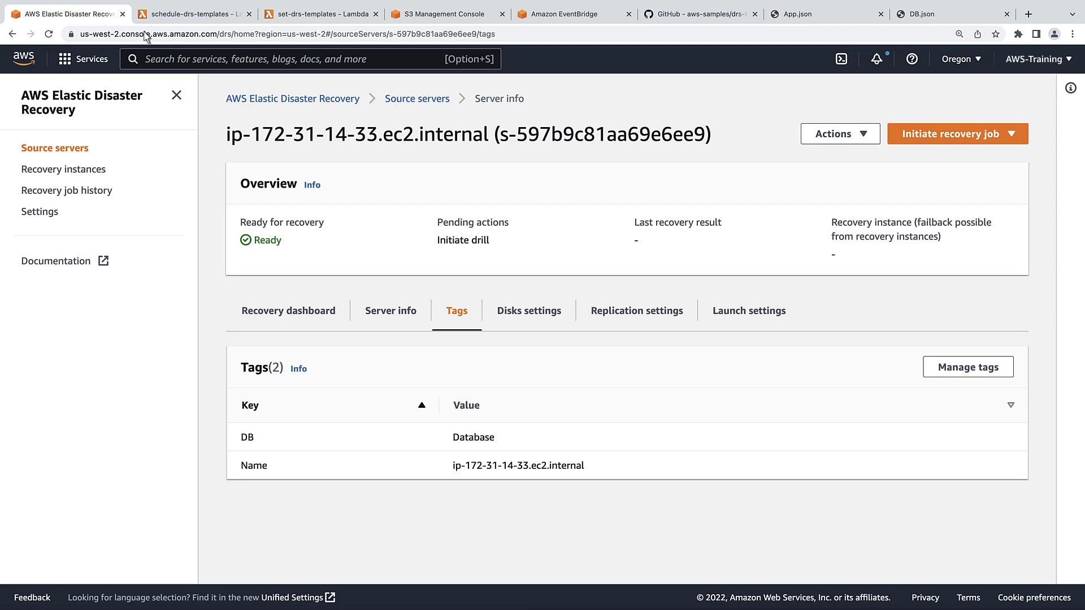
{"action": "left_click", "coordinate": [416, 98]}
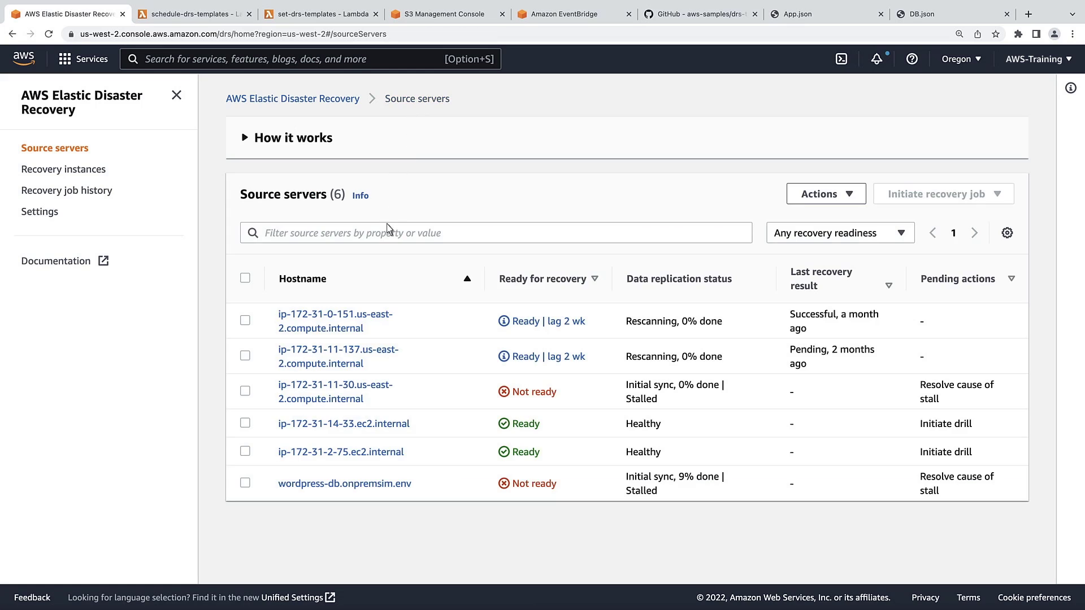
{"action": "left_click", "coordinate": [341, 452]}
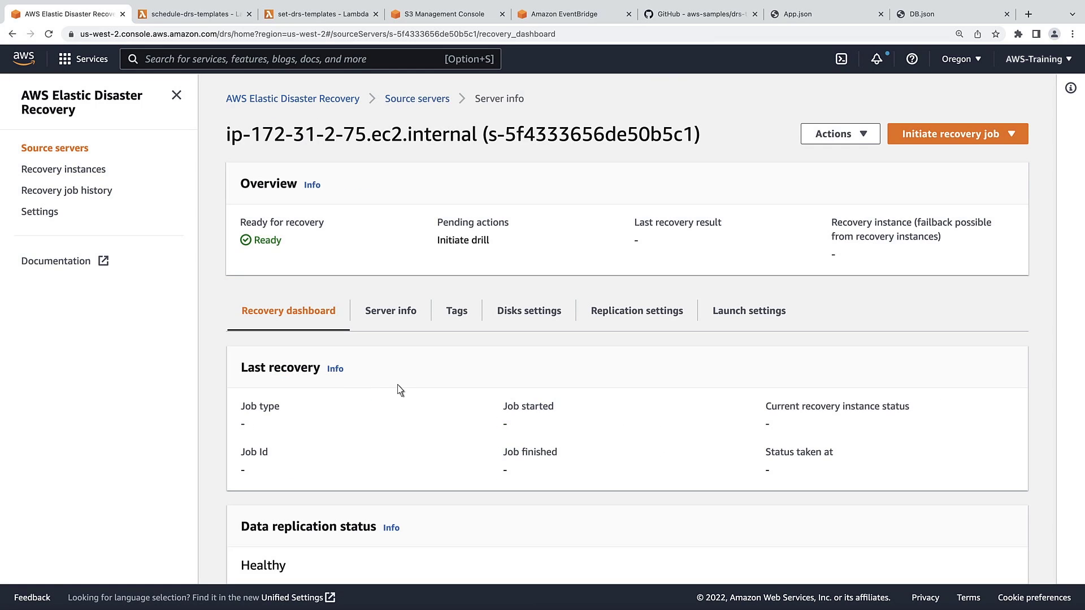
{"action": "left_click", "coordinate": [457, 310]}
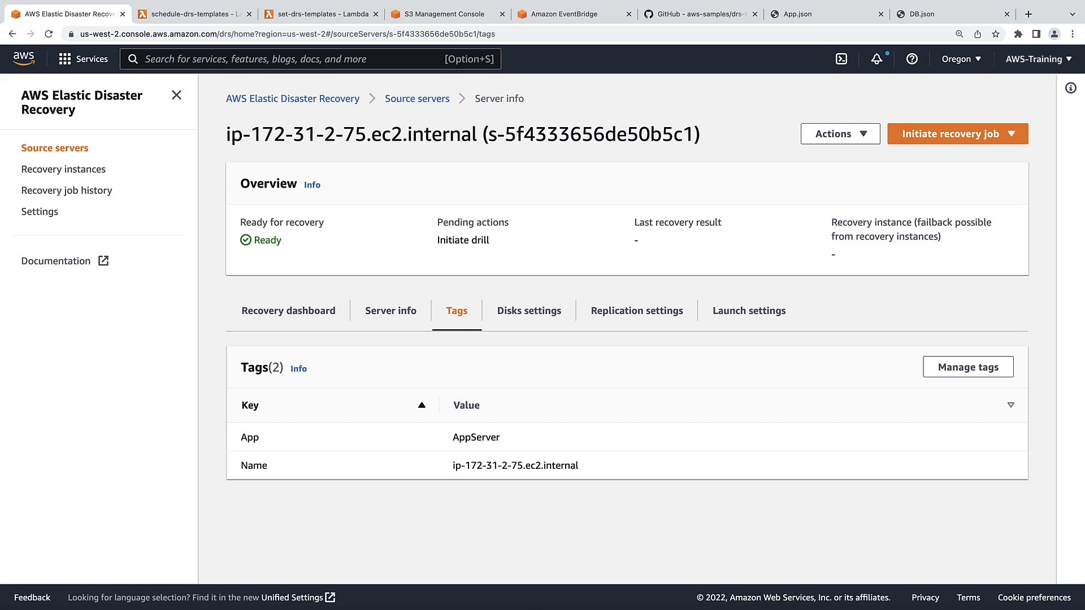
{"action": "mouse_move", "coordinate": [719, 100]}
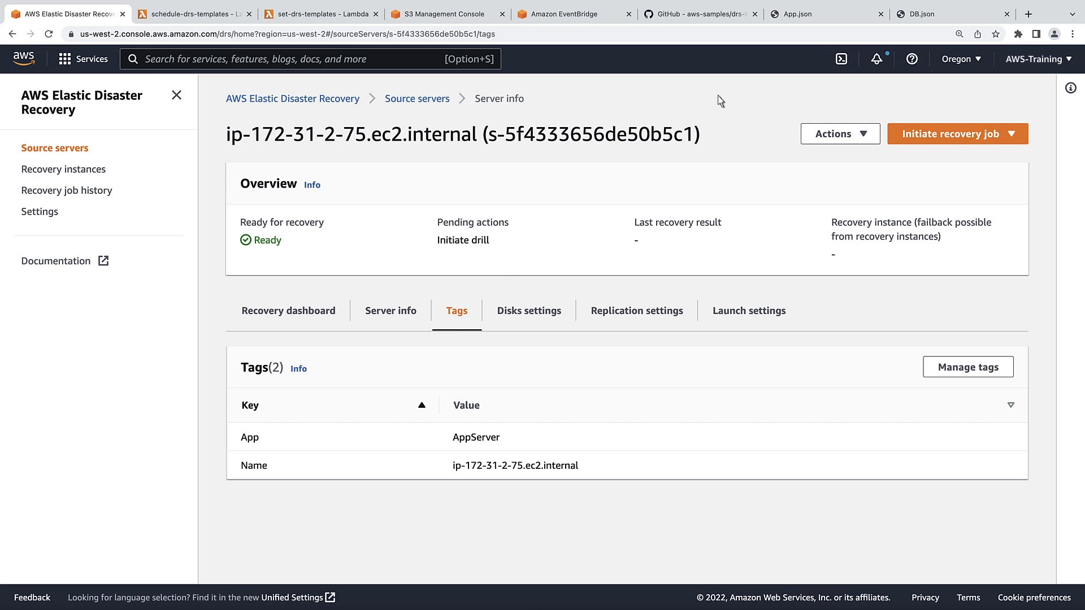
Review App.json's InstanceType t3.small, then view the DB.json template with t3.large.
{"action": "left_click", "coordinate": [807, 13]}
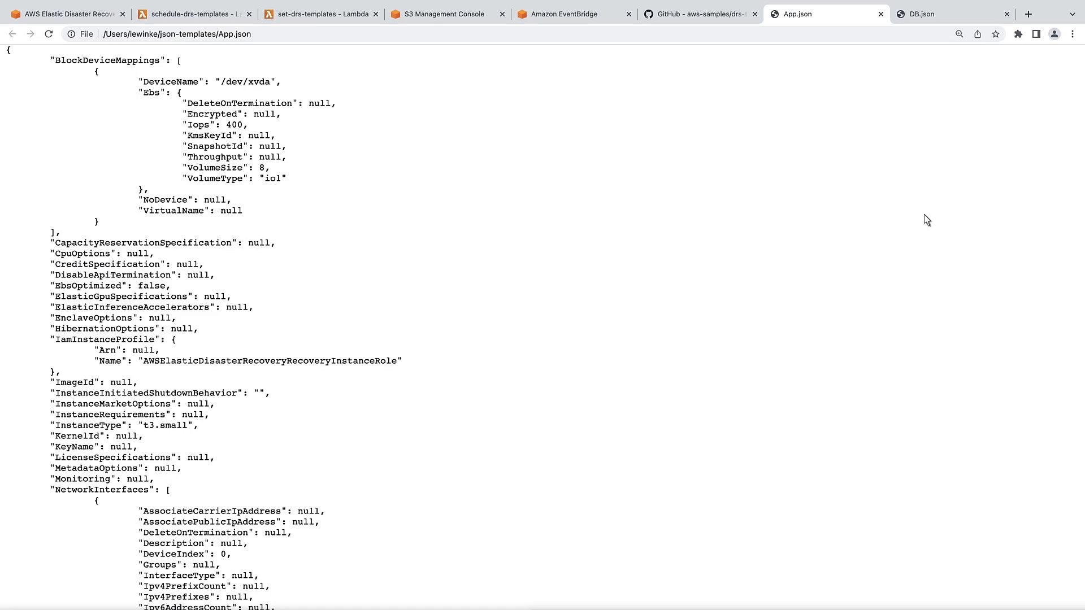
{"action": "scroll", "scroll_direction": "down", "scroll_amount": 3}
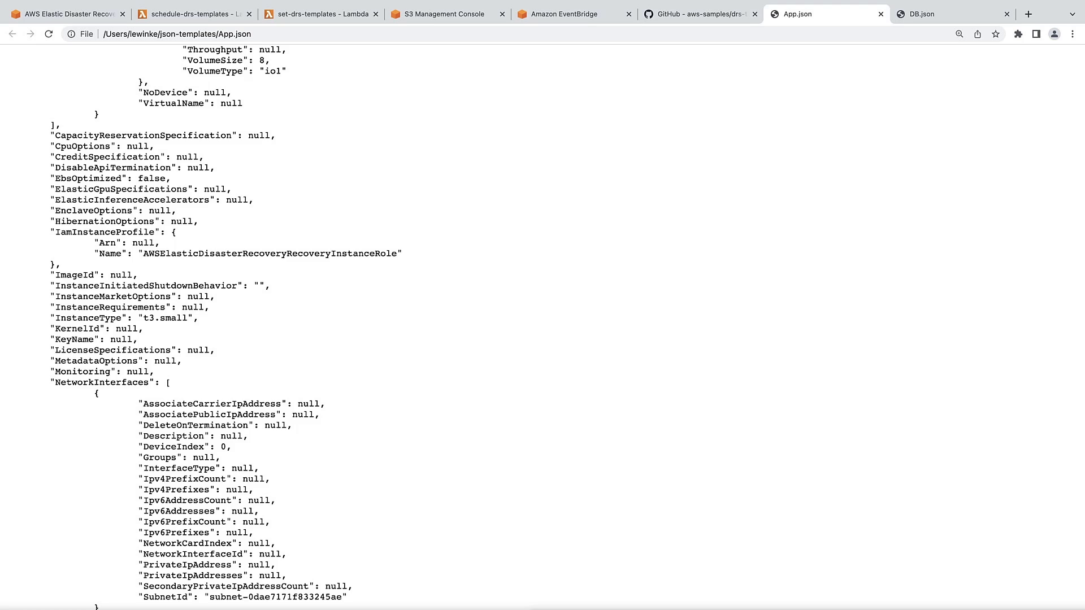
{"action": "double_click", "coordinate": [90, 319]}
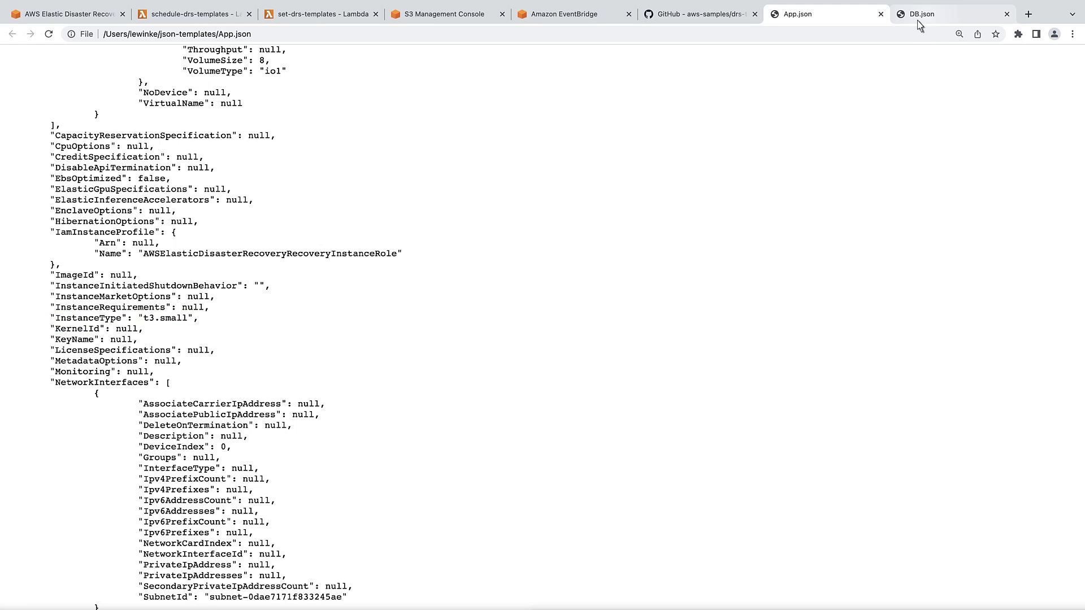
{"action": "left_click", "coordinate": [930, 14]}
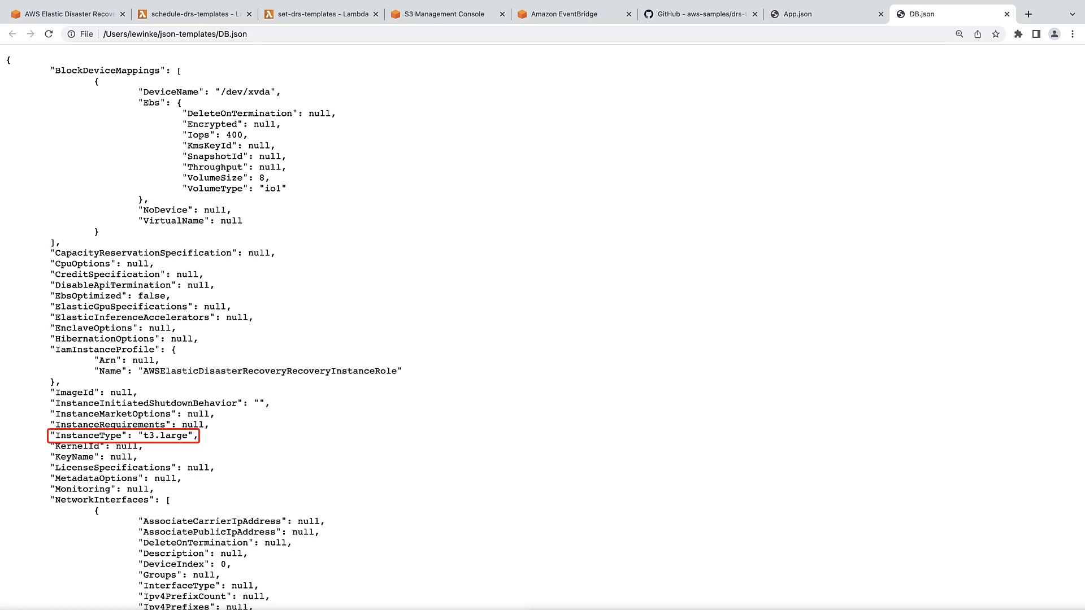
Add App.json and DB.json from json-templates to the drs-automation-west upload.
{"action": "left_click", "coordinate": [445, 14]}
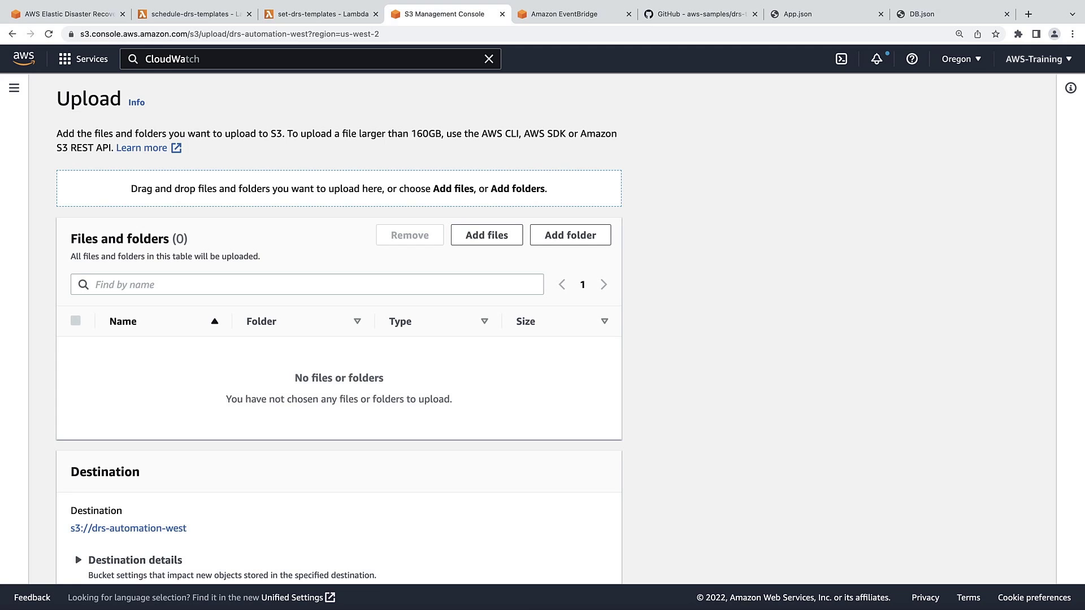
{"action": "left_click", "coordinate": [486, 235]}
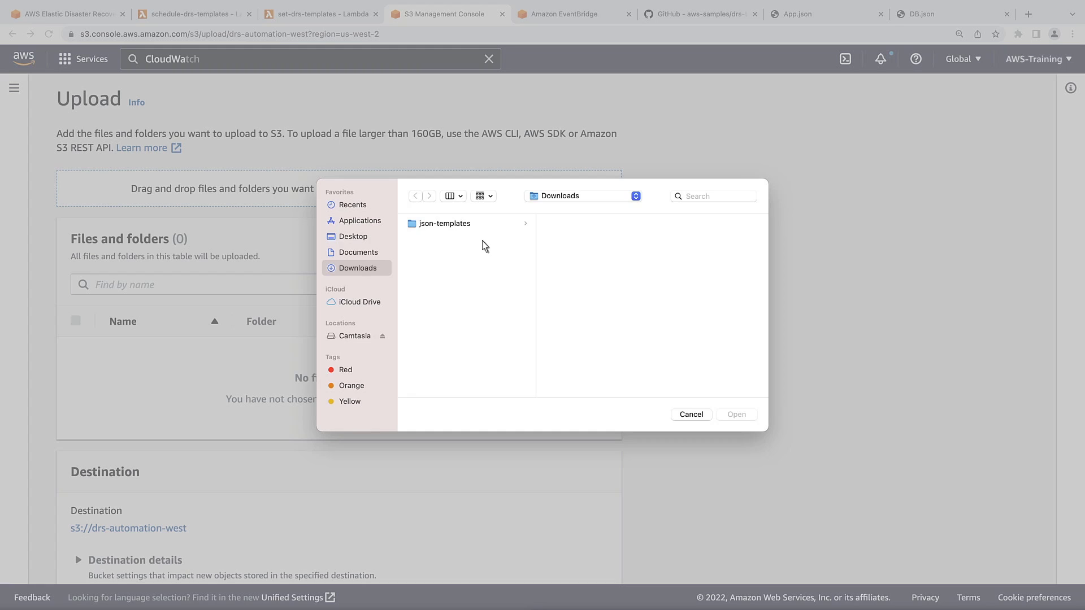
{"action": "left_click", "coordinate": [445, 223]}
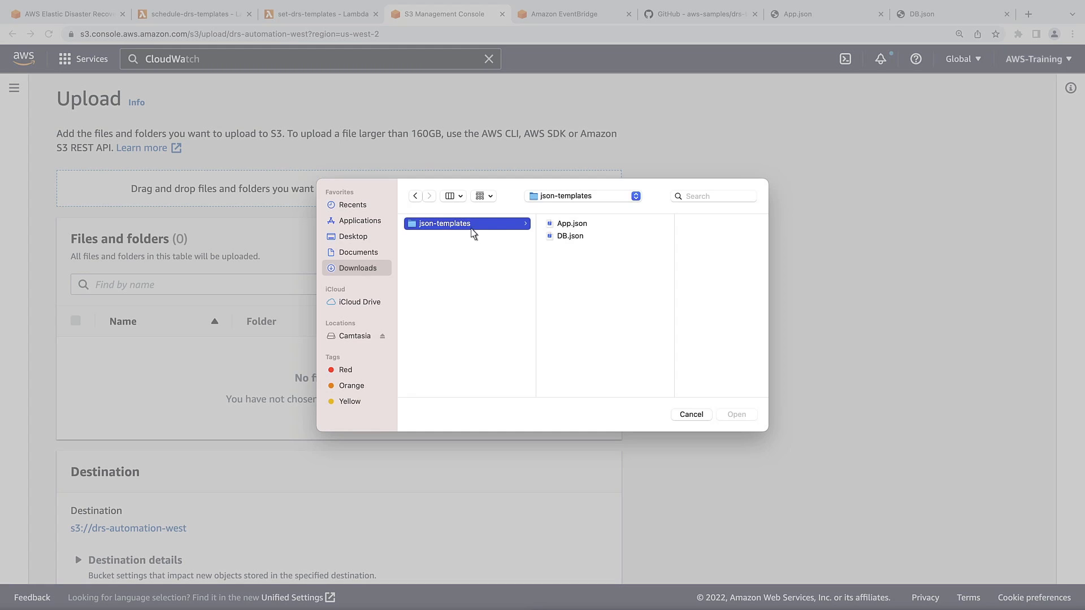
{"action": "left_click", "coordinate": [572, 223]}
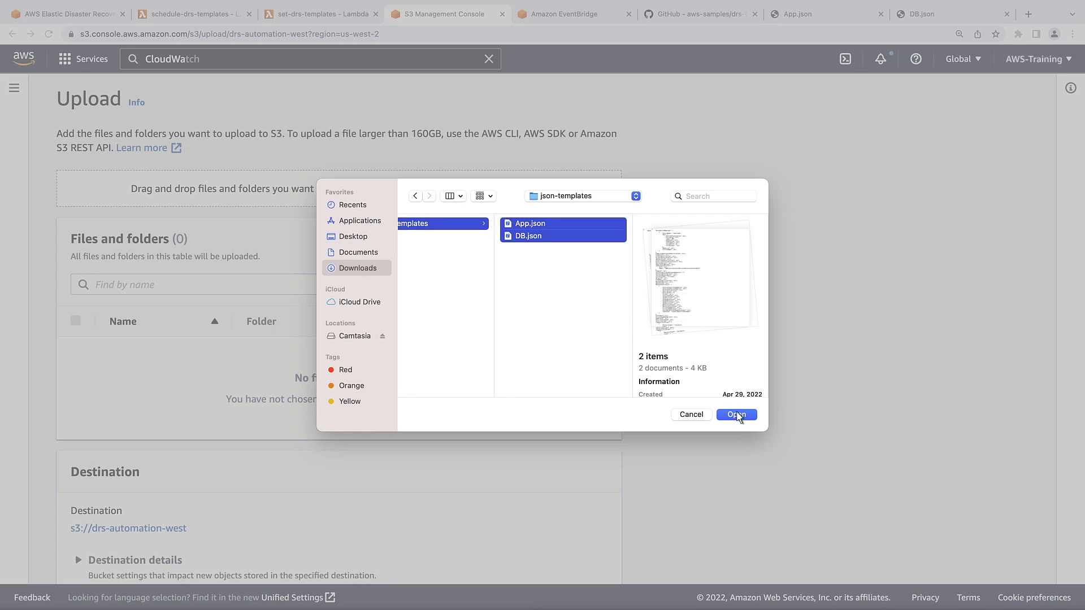
{"action": "left_click", "coordinate": [737, 415]}
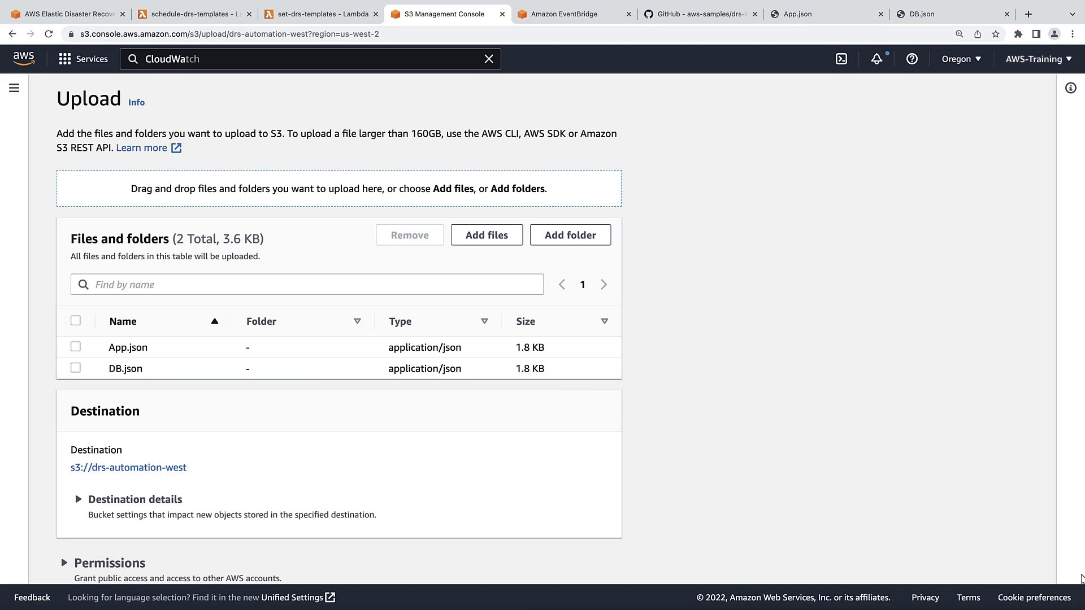
{"action": "scroll", "scroll_direction": "down", "scroll_amount": 3}
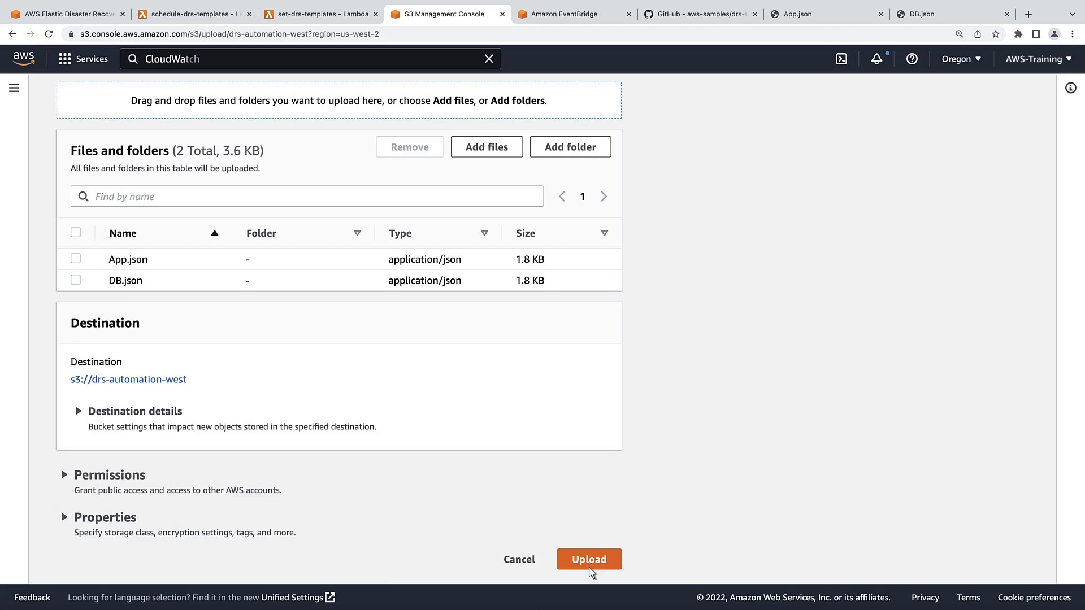
Upload both templates to drs-automation-west, then return to the GitHub README.
{"action": "left_click", "coordinate": [590, 558]}
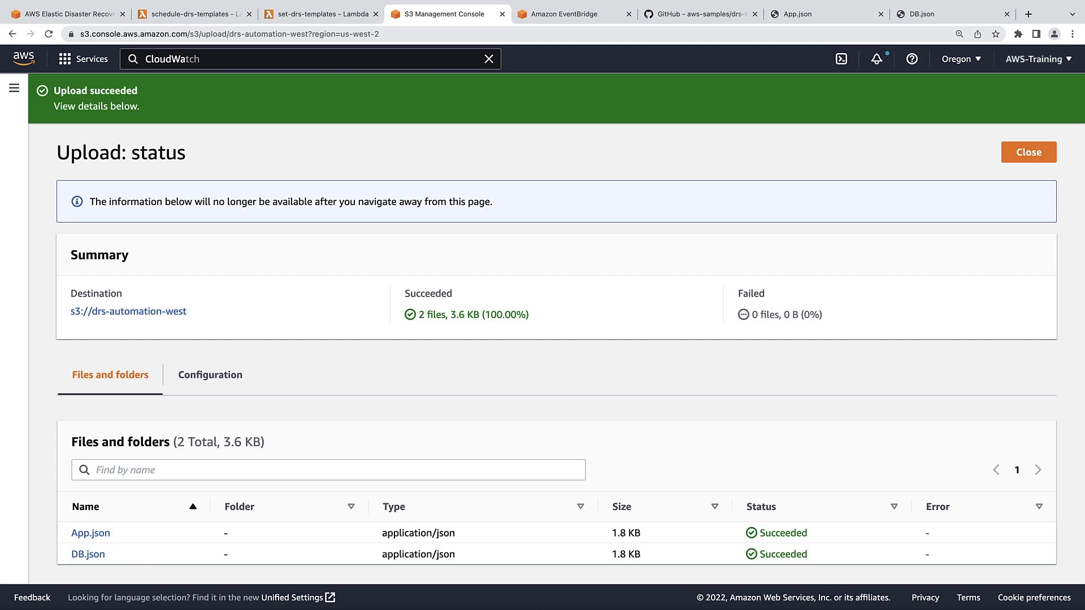
{"action": "mouse_move", "coordinate": [666, 115]}
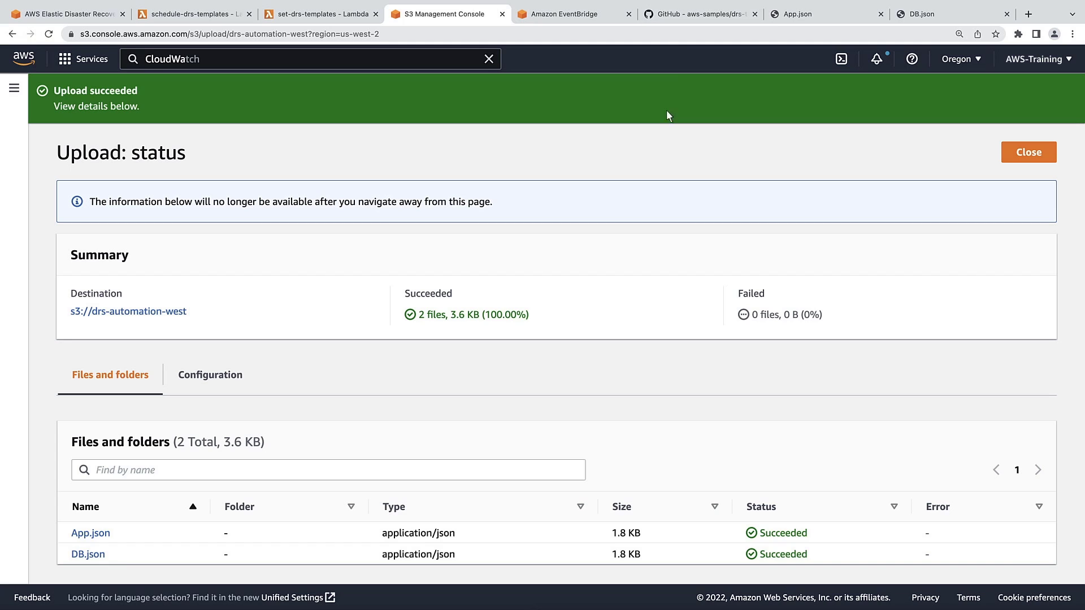
{"action": "left_click", "coordinate": [697, 14]}
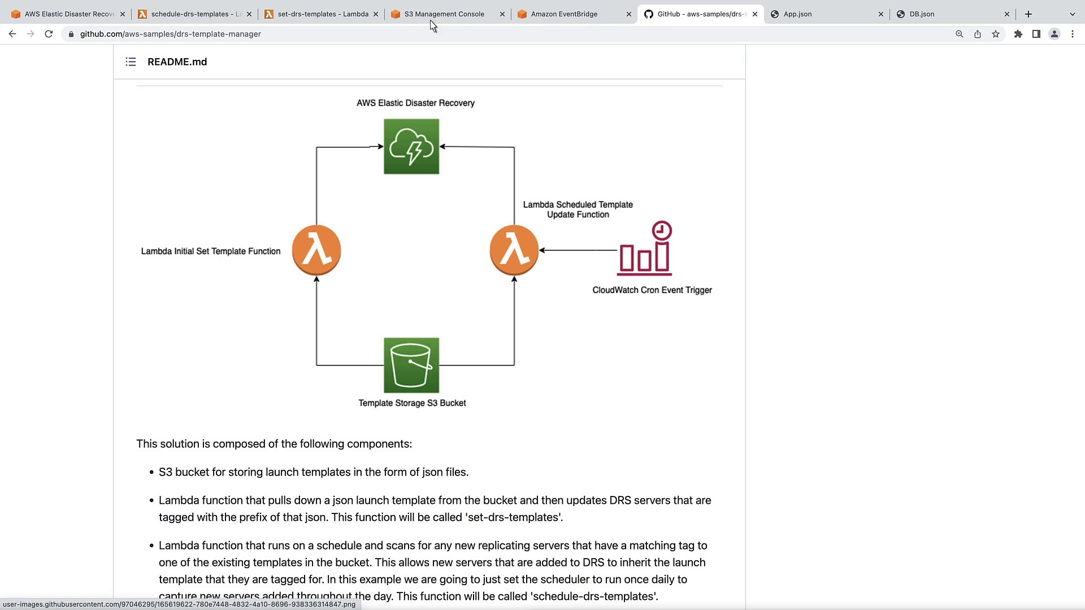
Switch back to the Disaster Recovery server tagged App = AppServer.
{"action": "left_click", "coordinate": [68, 11]}
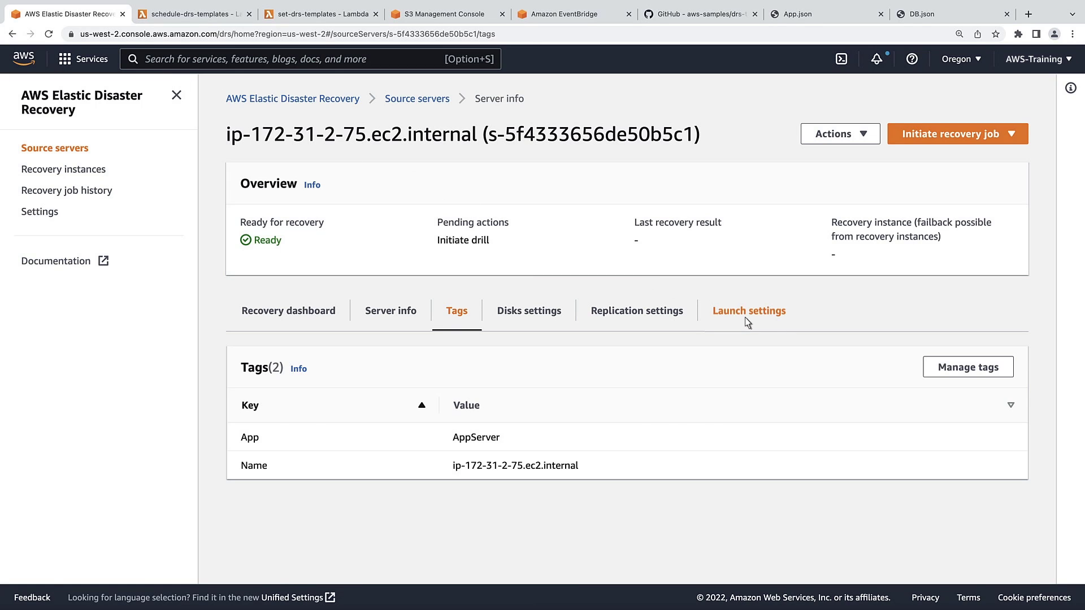
Confirm the AppServer server's EC2 launch template uses t3.small, then return to source servers.
{"action": "left_click", "coordinate": [749, 311]}
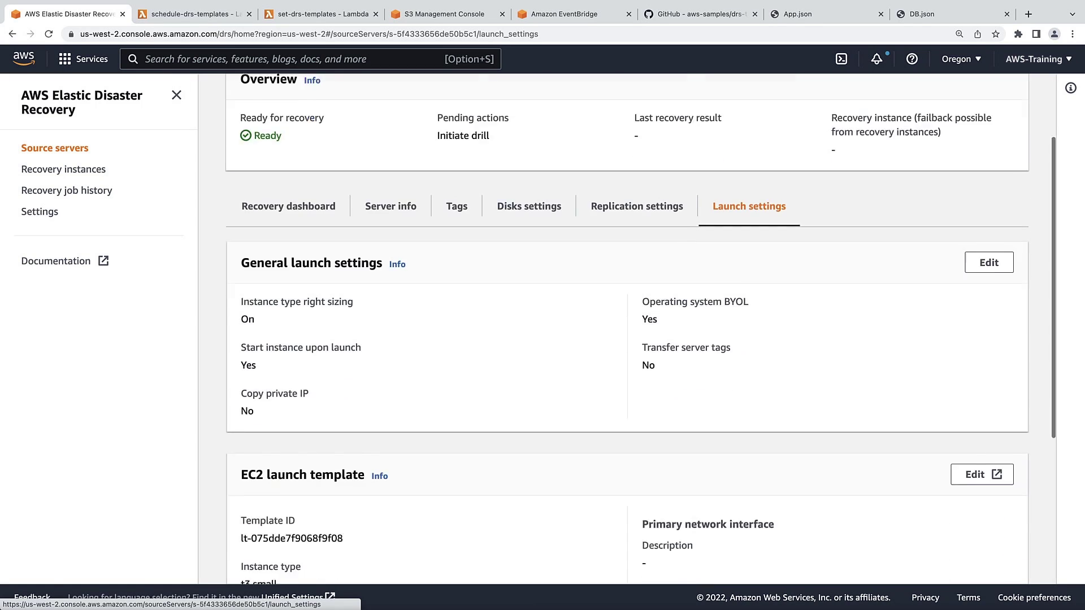
{"action": "scroll", "scroll_direction": "down", "scroll_amount": 3}
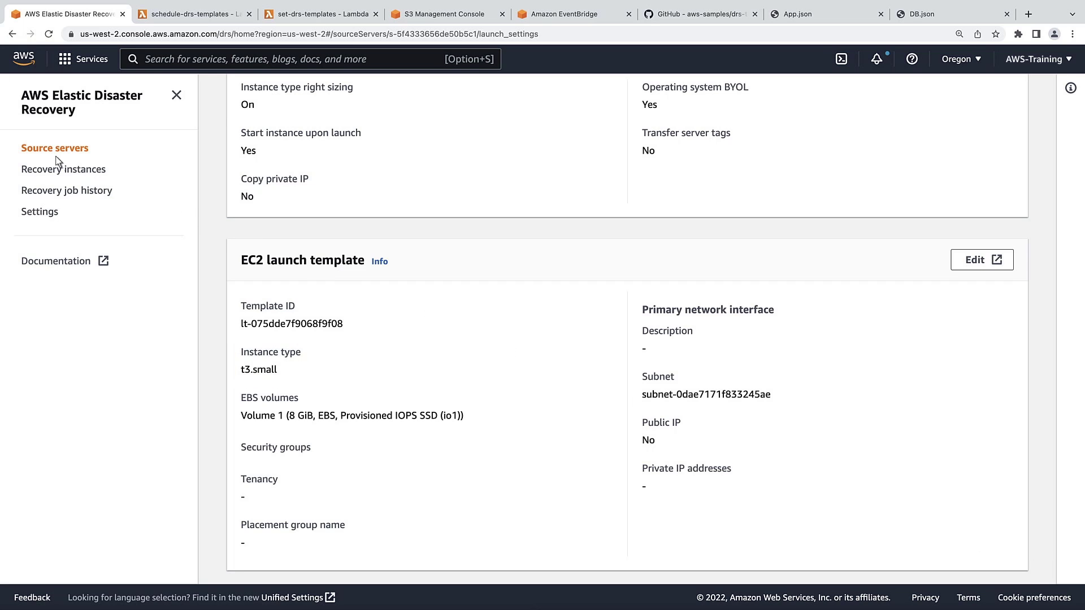
{"action": "left_click", "coordinate": [54, 148]}
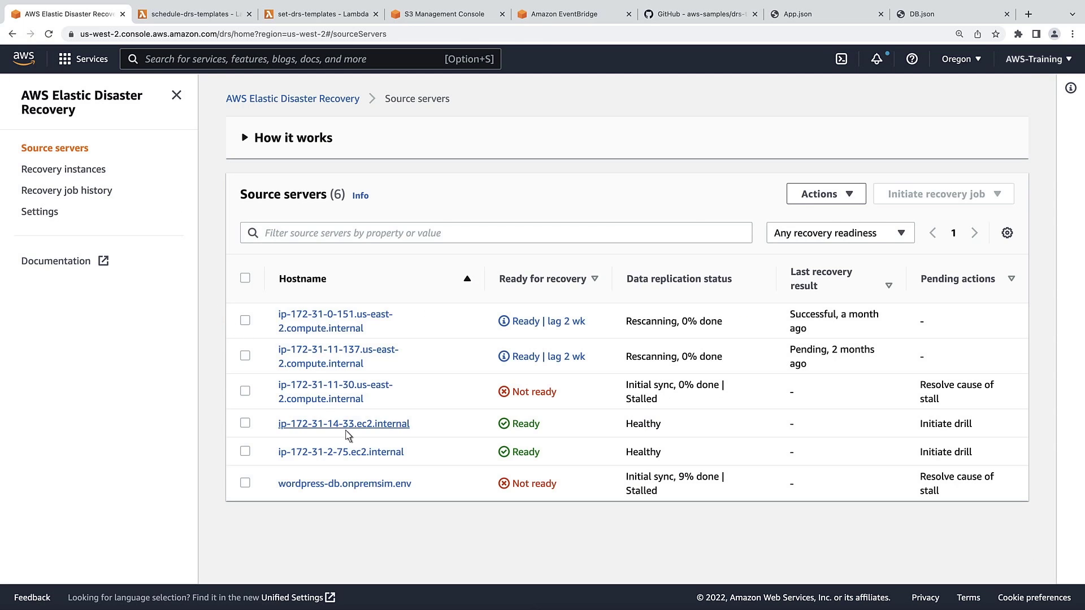
{"action": "left_click", "coordinate": [344, 424]}
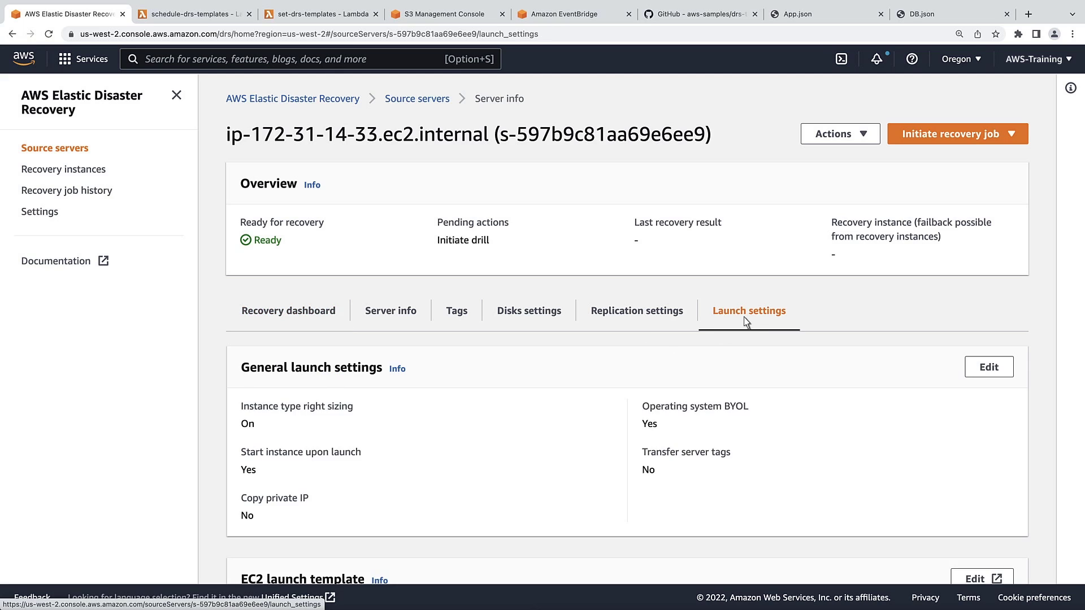
{"action": "scroll", "scroll_direction": "down", "scroll_amount": 3}
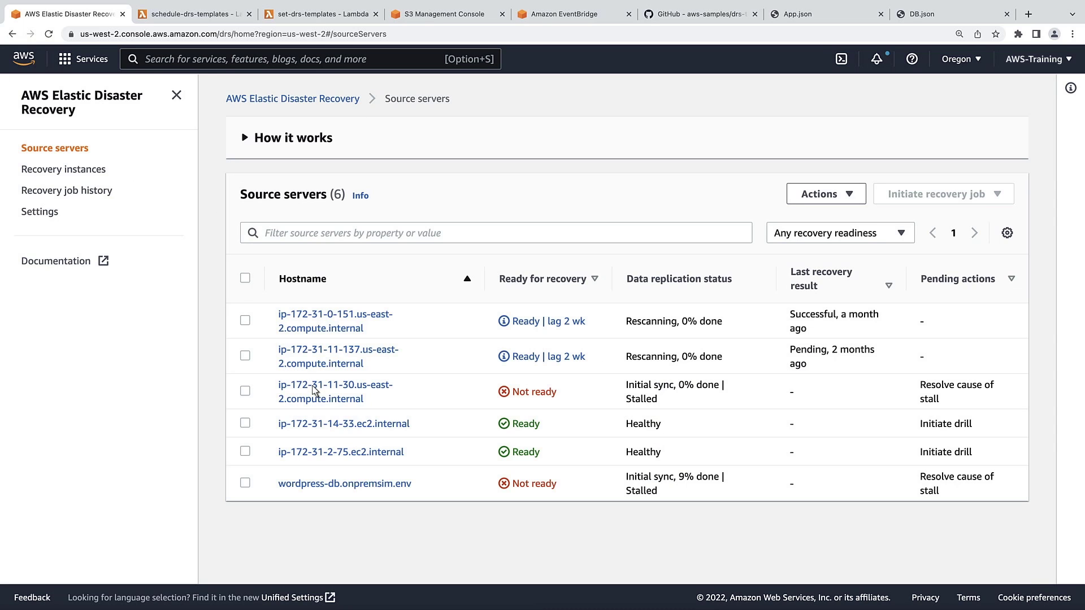
Remove the DB and Name tags from ip-172-31-11-30.us-east-2.compute.internal and save.
{"action": "left_click", "coordinate": [335, 384]}
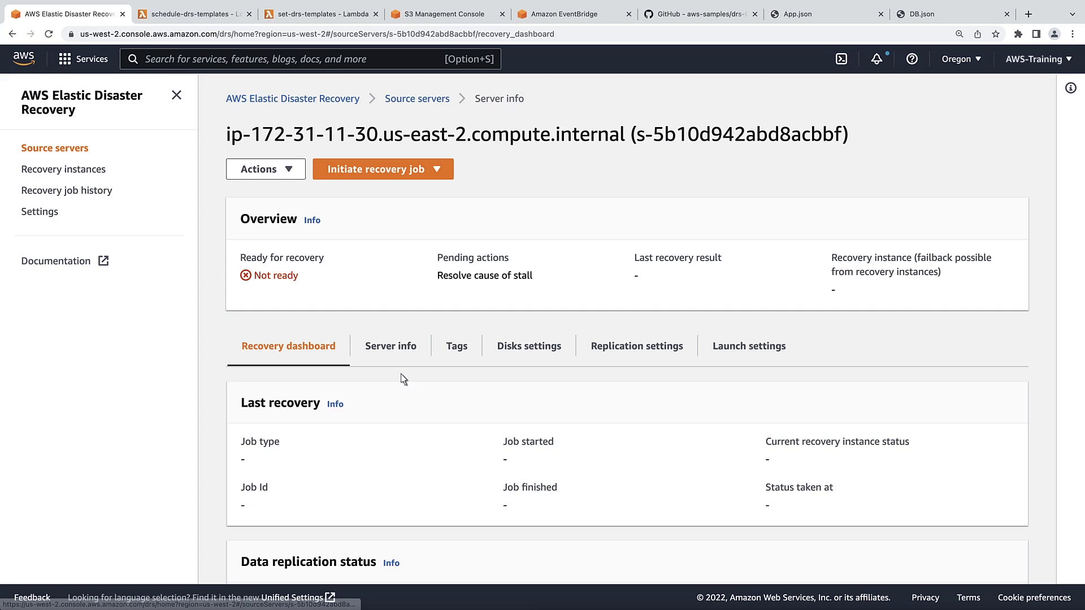
{"action": "left_click", "coordinate": [457, 345]}
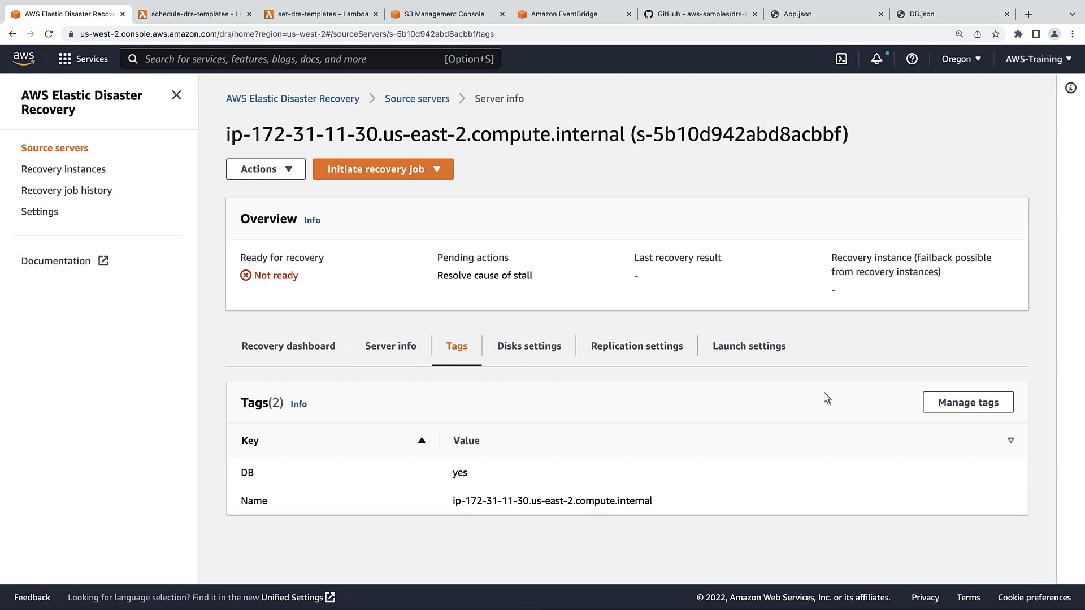
{"action": "left_click", "coordinate": [967, 403]}
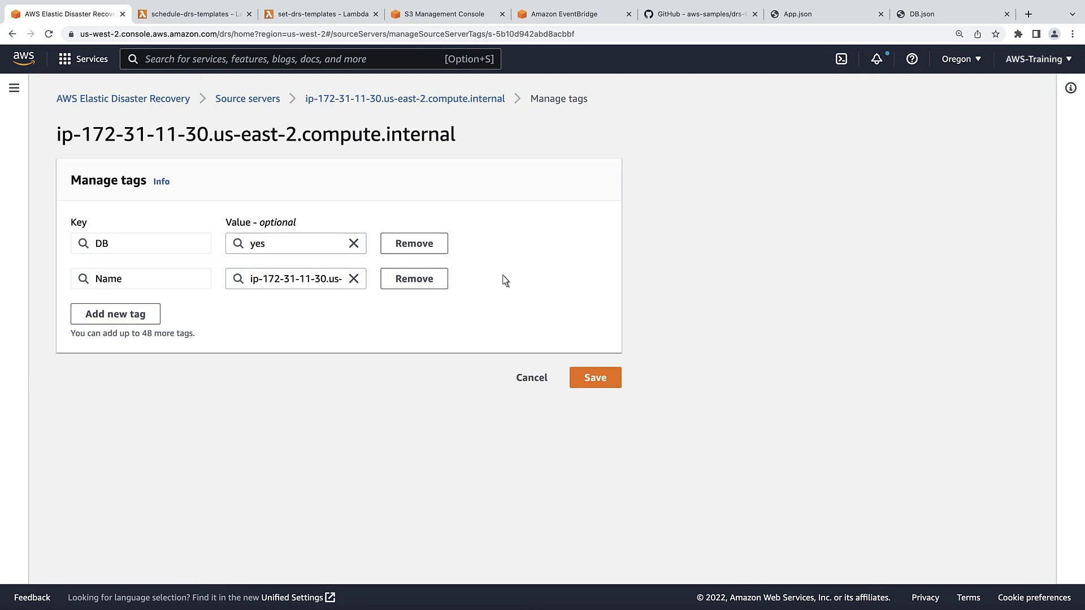
{"action": "left_click", "coordinate": [413, 244]}
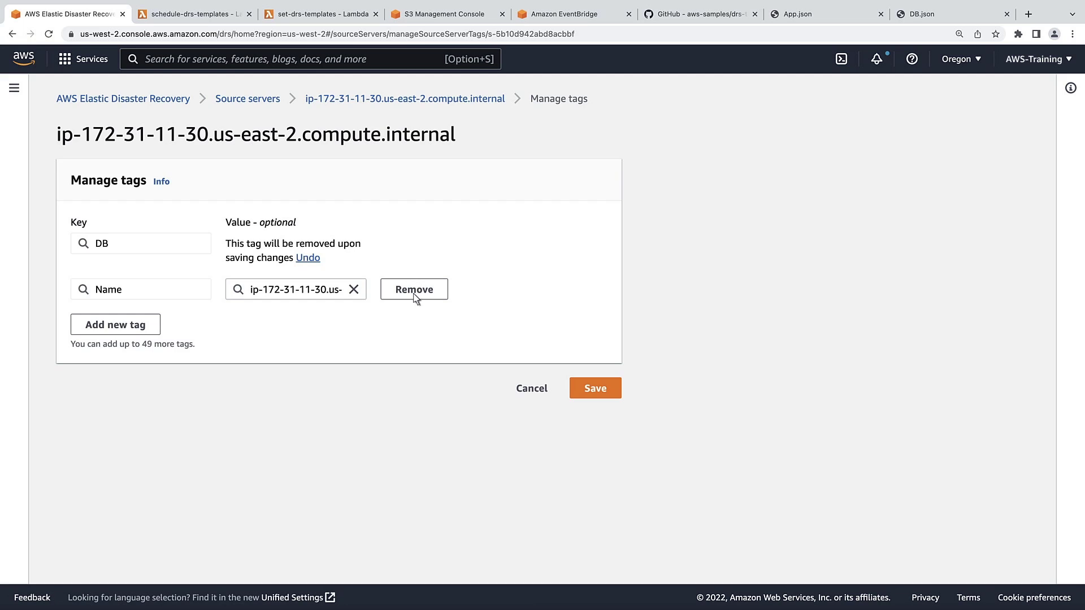
{"action": "left_click", "coordinate": [414, 290]}
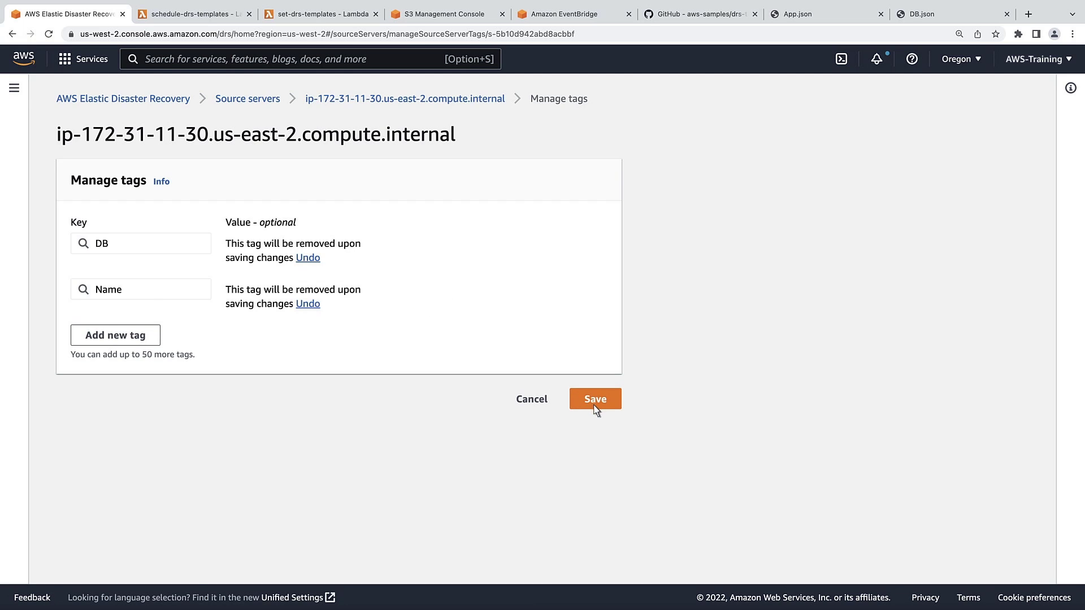
{"action": "left_click", "coordinate": [594, 399]}
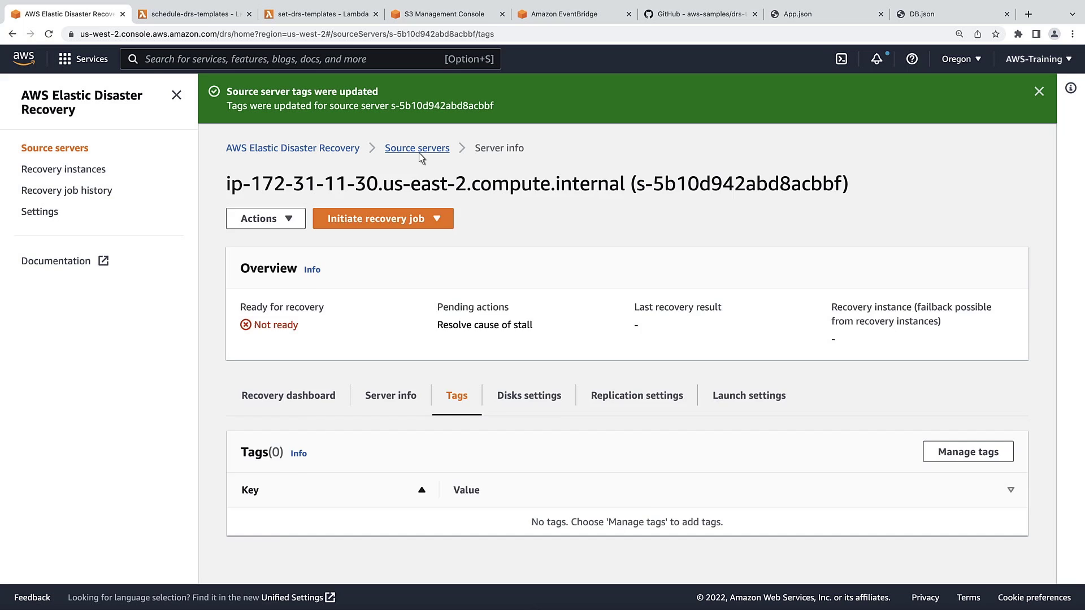
Confirm the server's tag list is empty and start editing its tags again.
{"action": "left_click", "coordinate": [289, 395]}
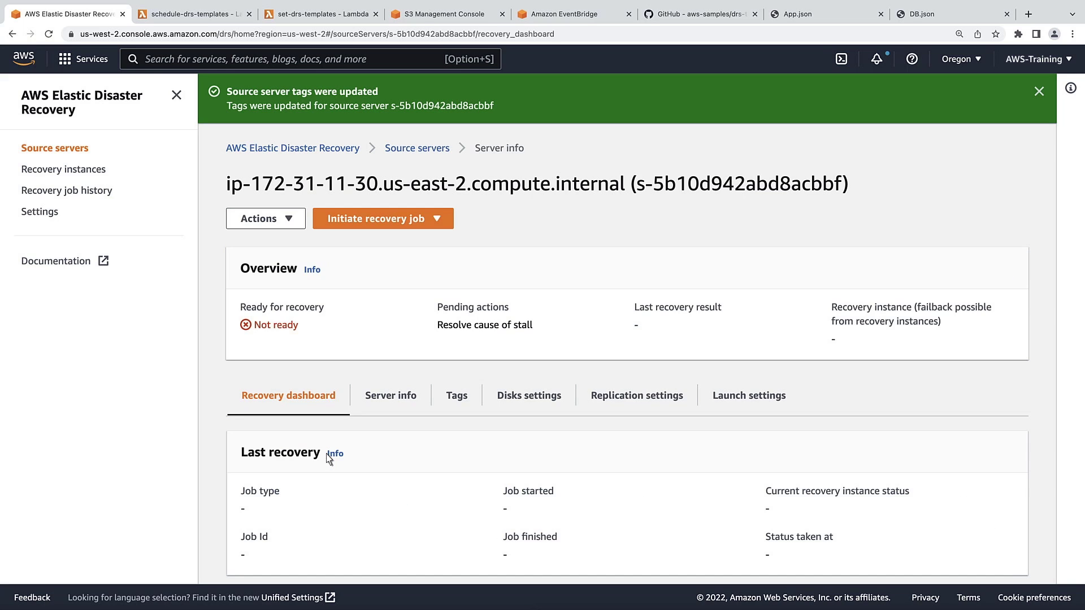
{"action": "left_click", "coordinate": [456, 396]}
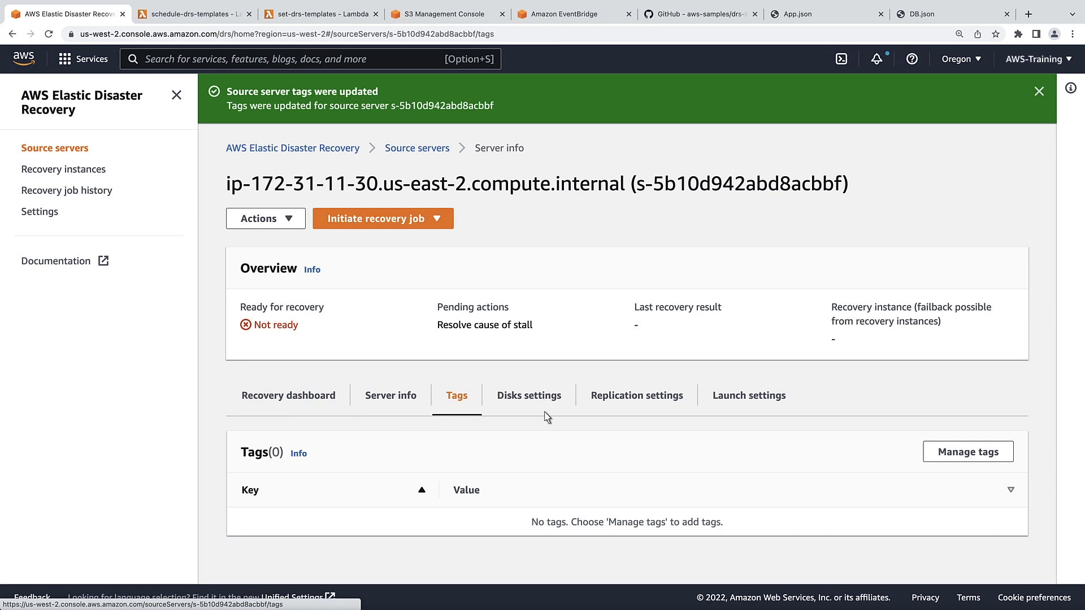
{"action": "left_click", "coordinate": [968, 452]}
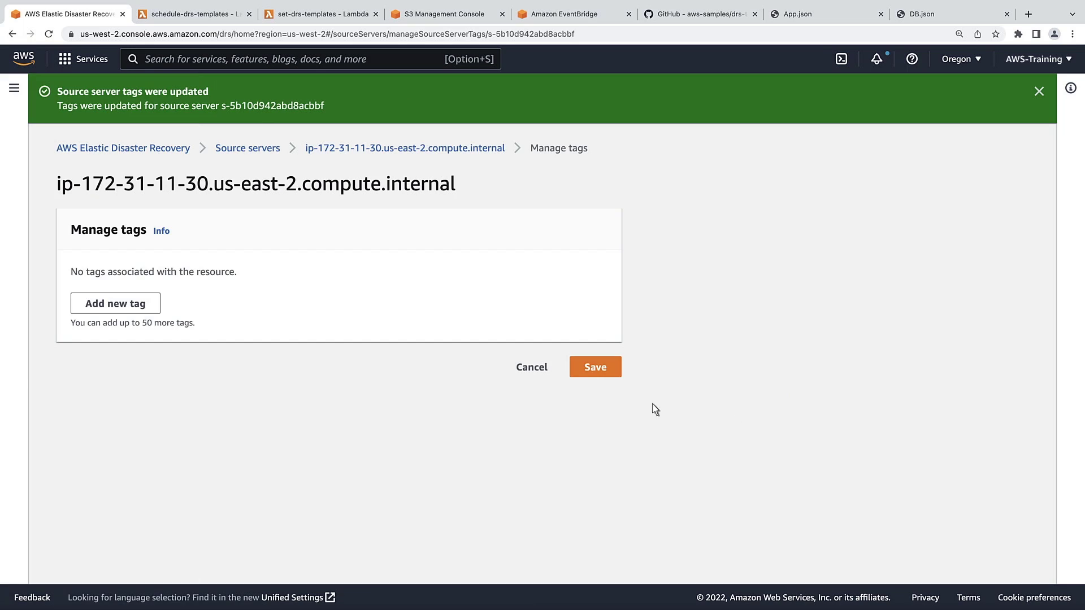
Add tag App with value AppServer to the server and save.
{"action": "left_click", "coordinate": [116, 303]}
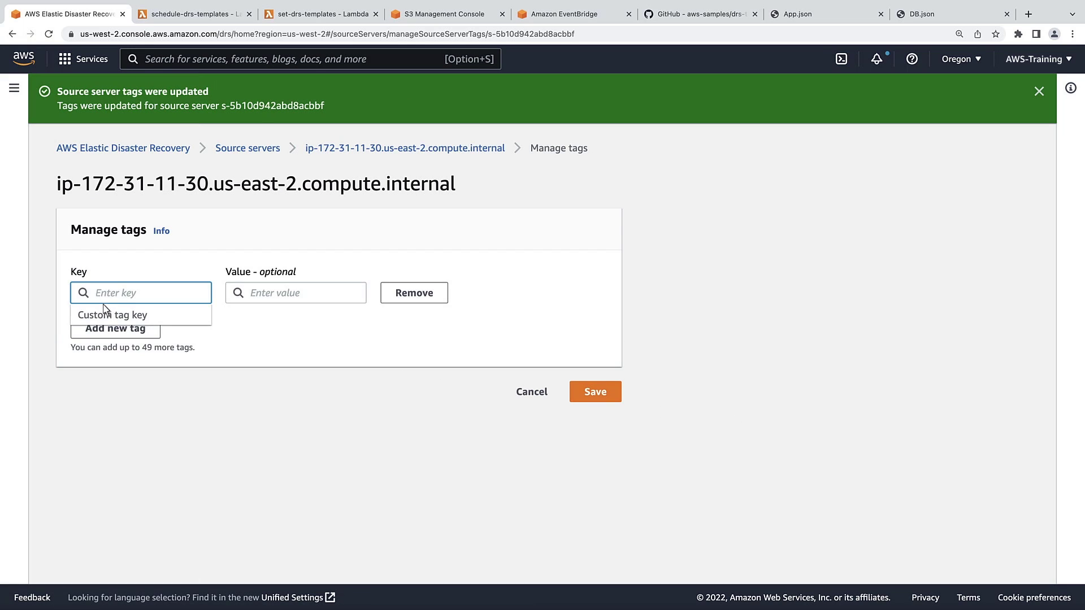
{"action": "type", "text": "App"}
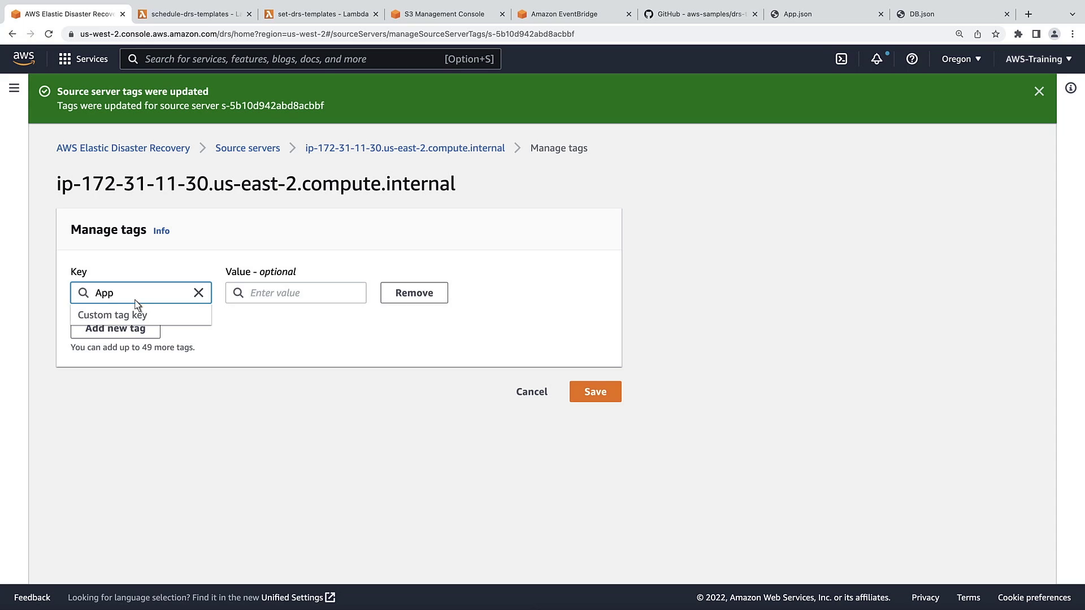
{"action": "type", "text": "AppServer"}
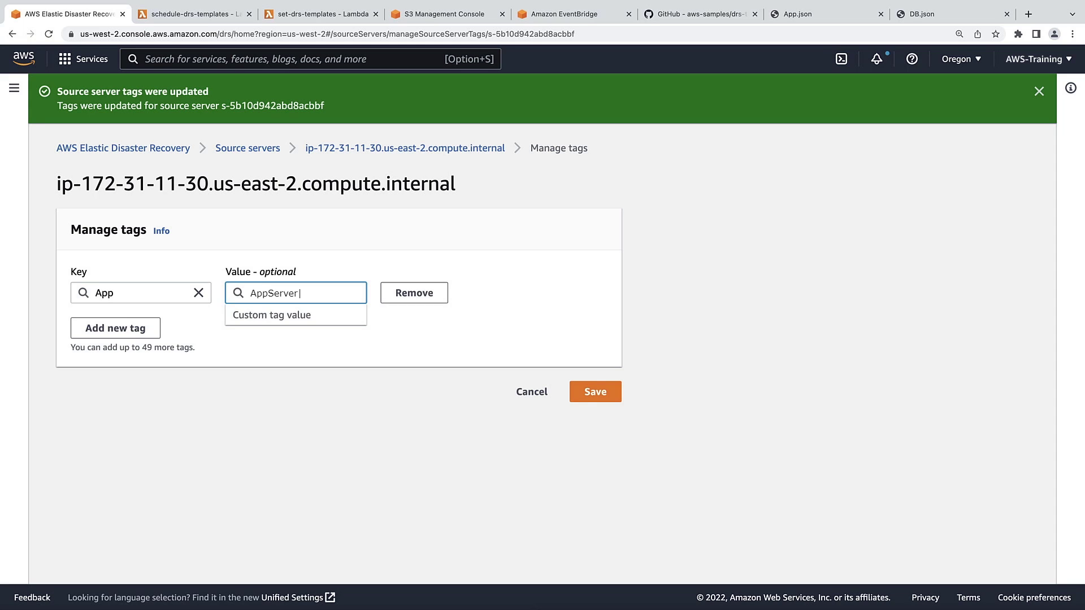
{"action": "left_click", "coordinate": [595, 391]}
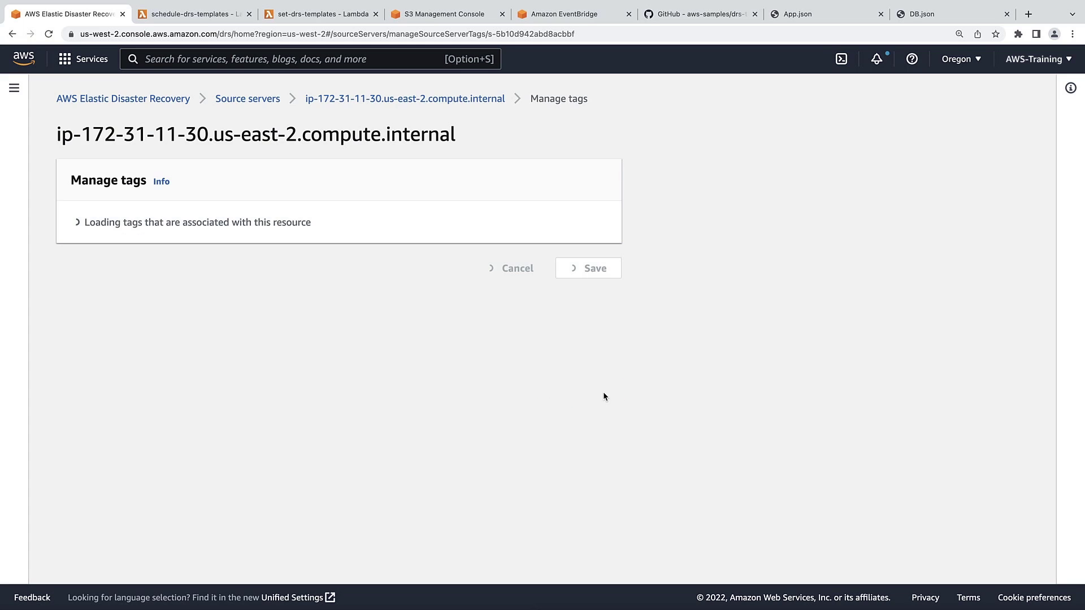
{"action": "left_click", "coordinate": [588, 268]}
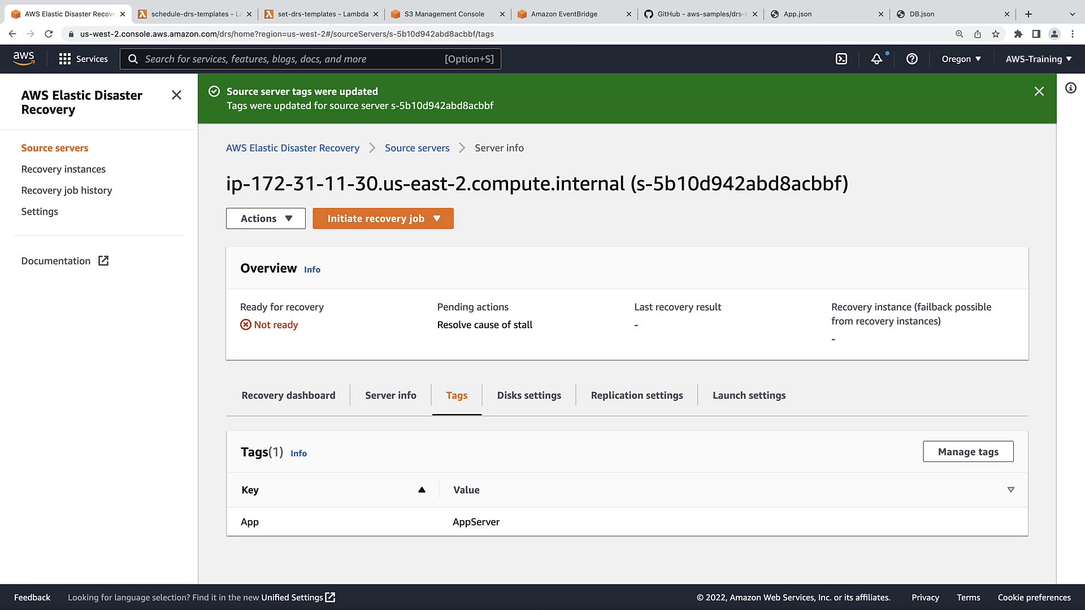
{"action": "mouse_move", "coordinate": [329, 156]}
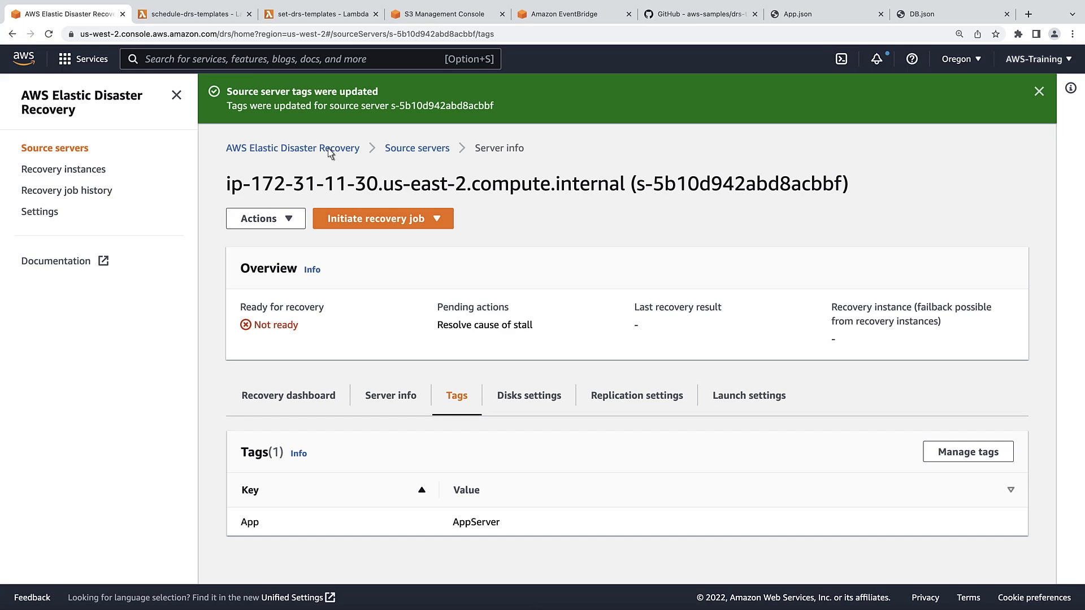
Invoke the schedule-drs-templates Lambda with a test event until it succeeds, then return to the App-tagged server.
{"action": "left_click", "coordinate": [186, 13]}
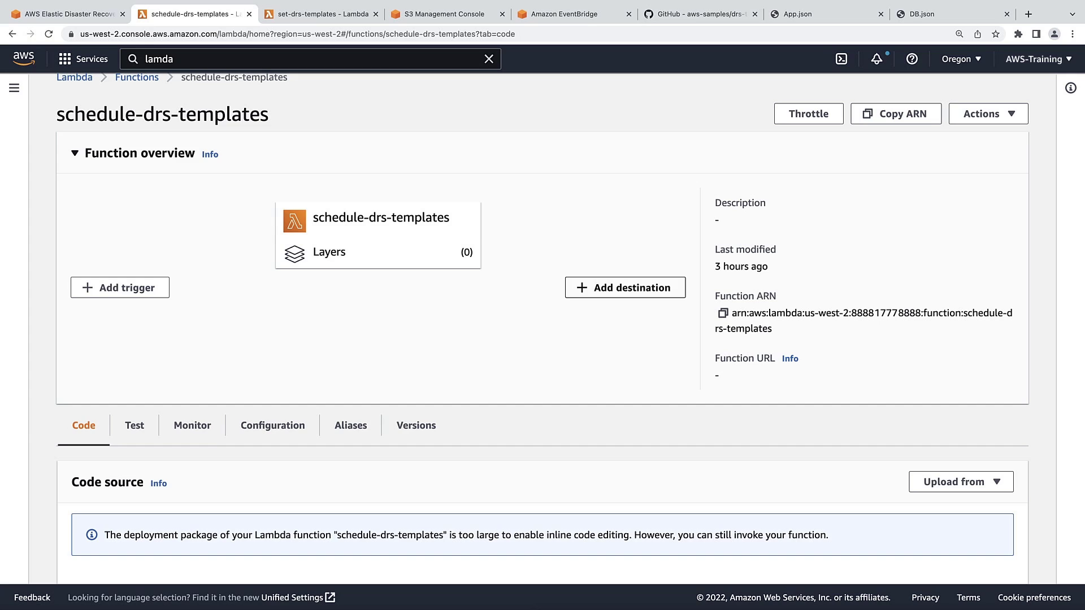
{"action": "left_click", "coordinate": [135, 425]}
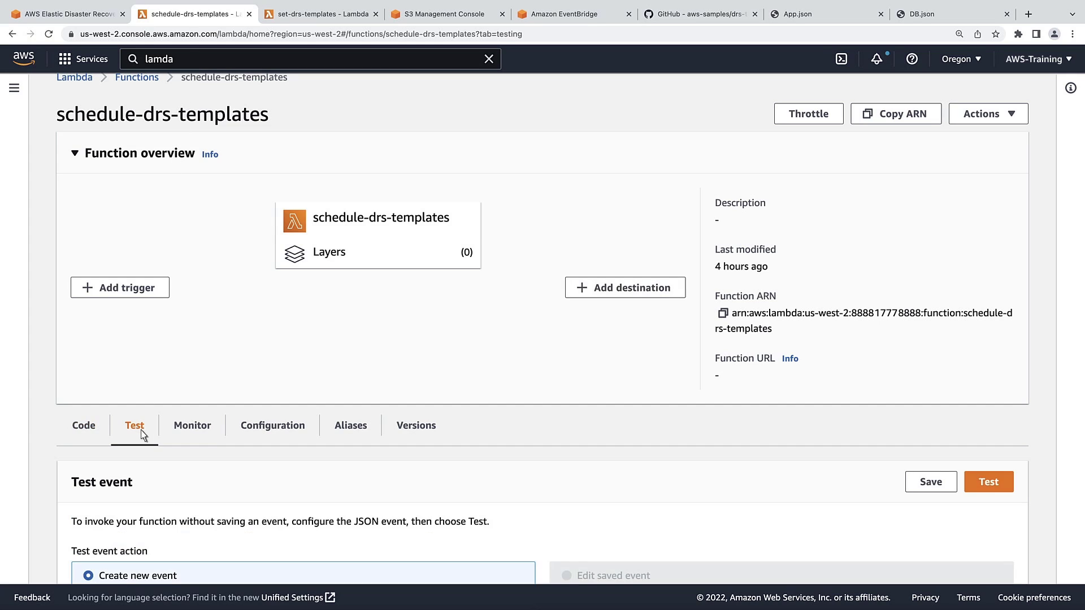
{"action": "scroll", "scroll_direction": "down", "scroll_amount": 3}
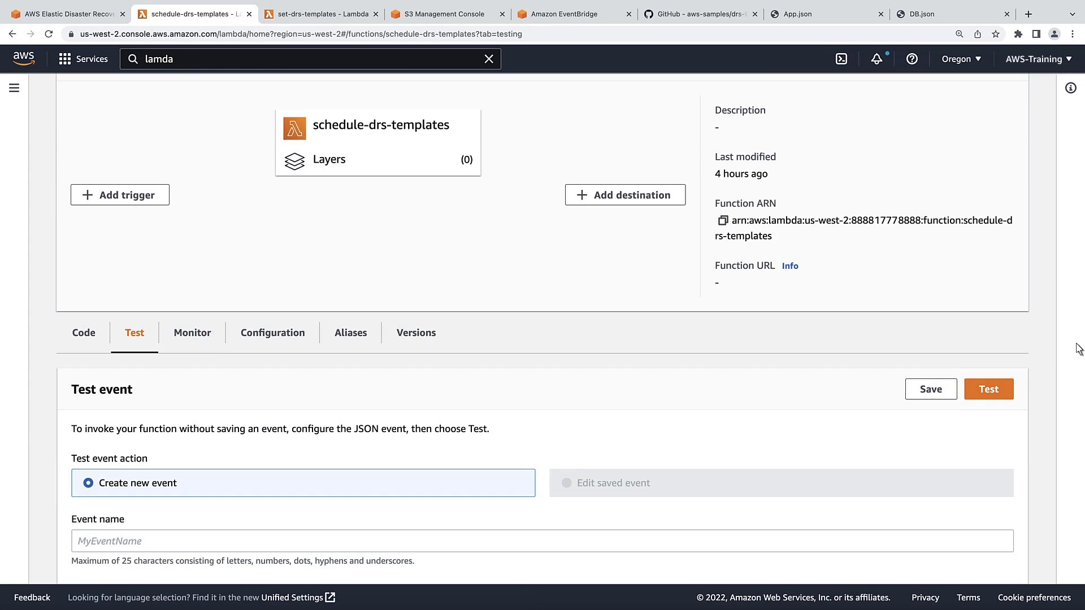
{"action": "left_click", "coordinate": [987, 389]}
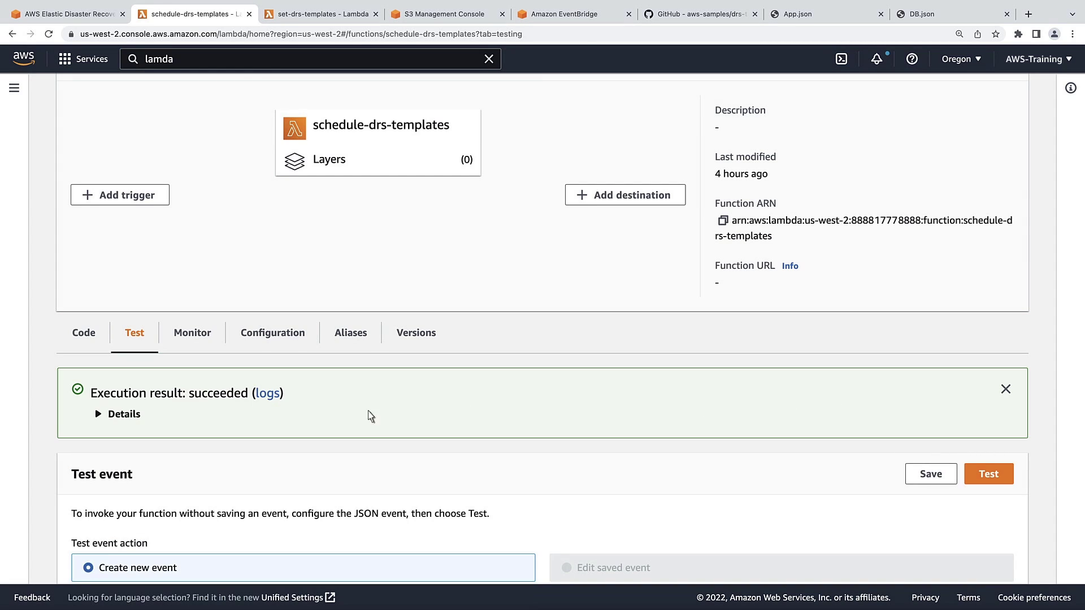
{"action": "left_click", "coordinate": [117, 414]}
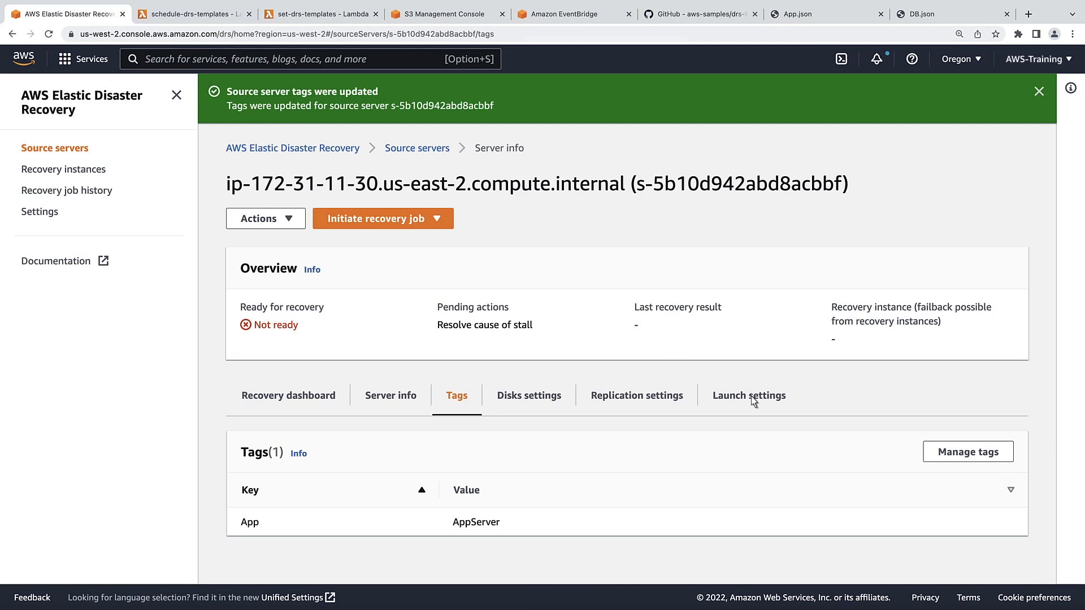
Confirm ip-172-31-11-30's EC2 launch template now shows instance type t3.small.
{"action": "left_click", "coordinate": [748, 395]}
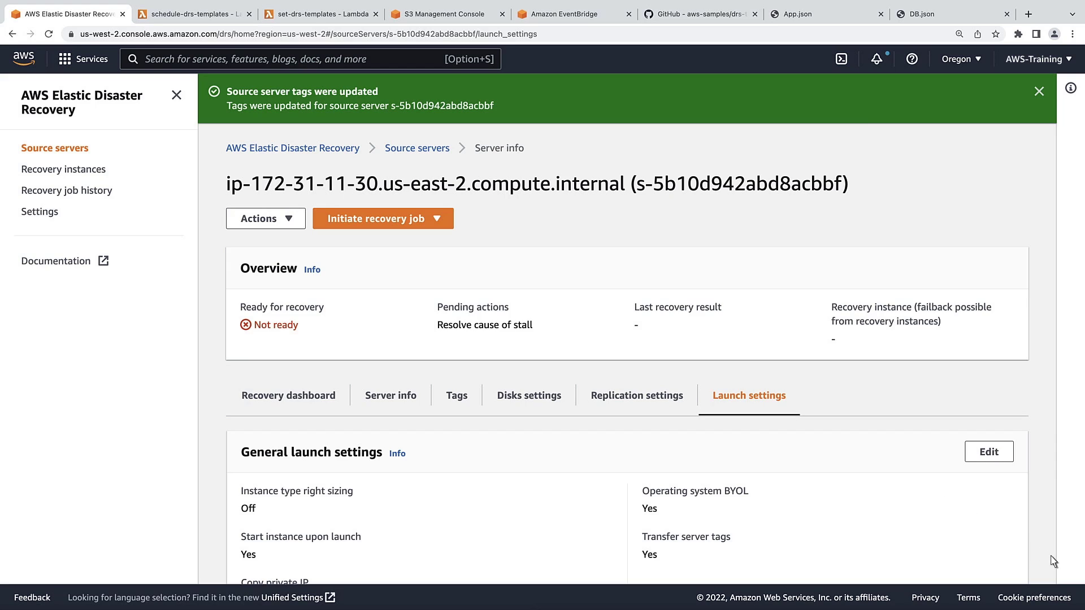
{"action": "scroll", "scroll_direction": "down", "scroll_amount": 3}
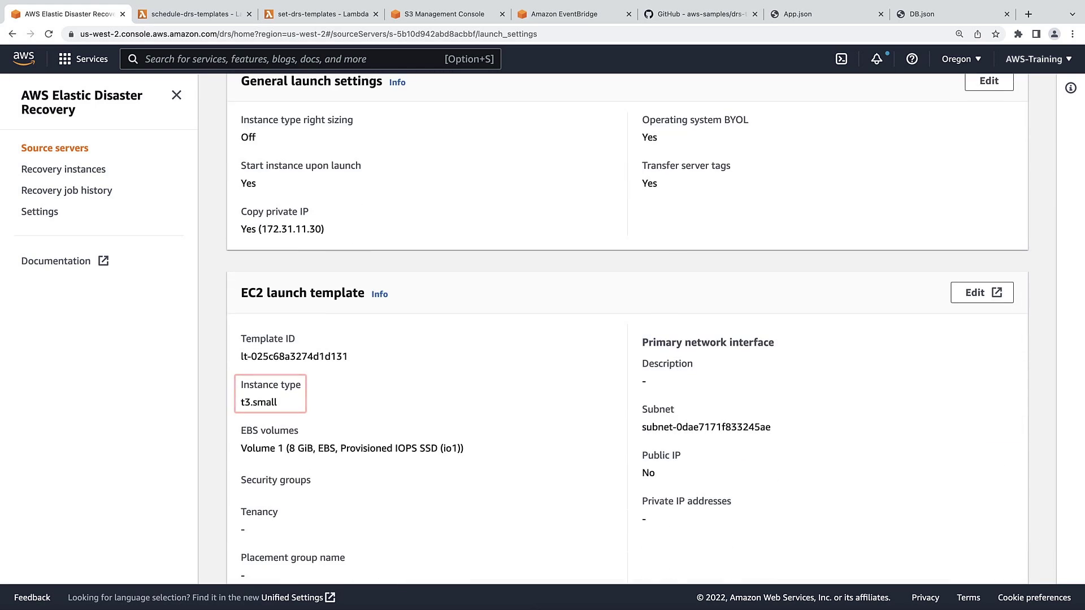